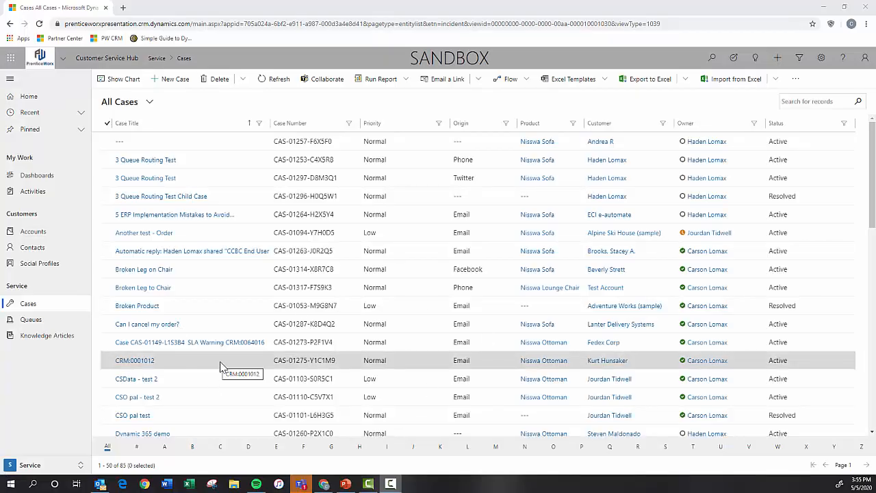
mouse_move(107, 58)
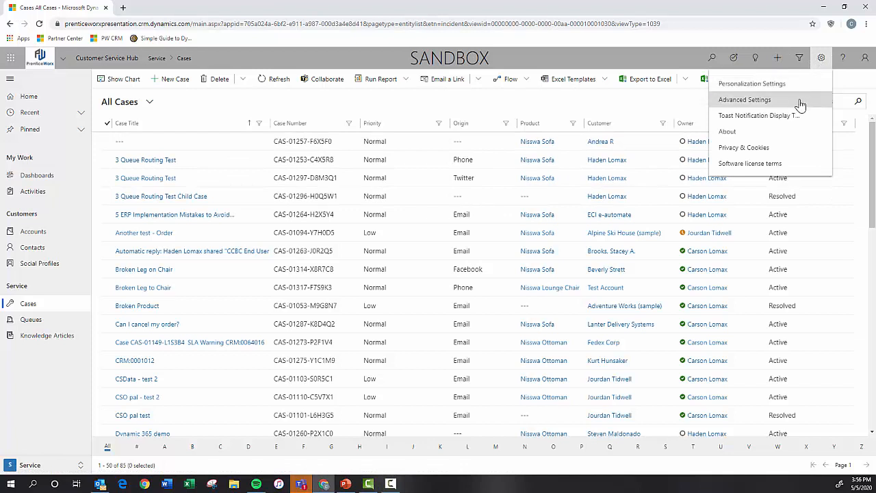
Go through Advanced Settings to the Service Management queues list
left_click(744, 99)
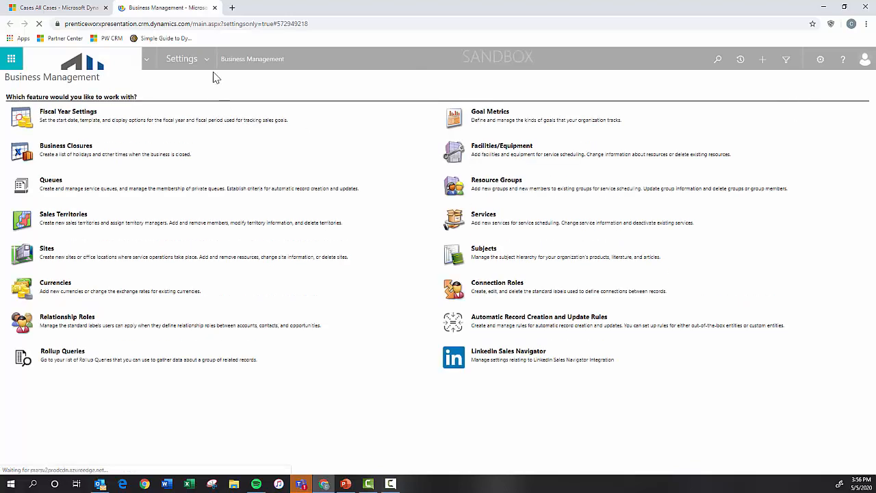
left_click(205, 58)
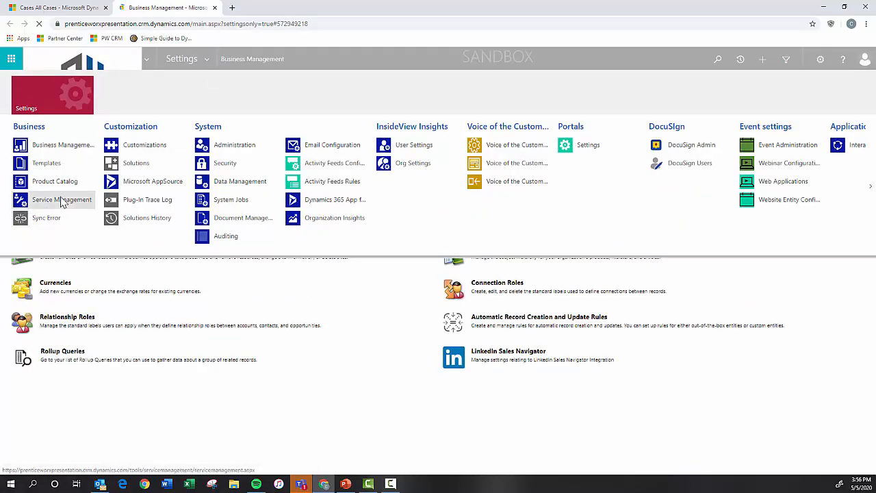
left_click(62, 199)
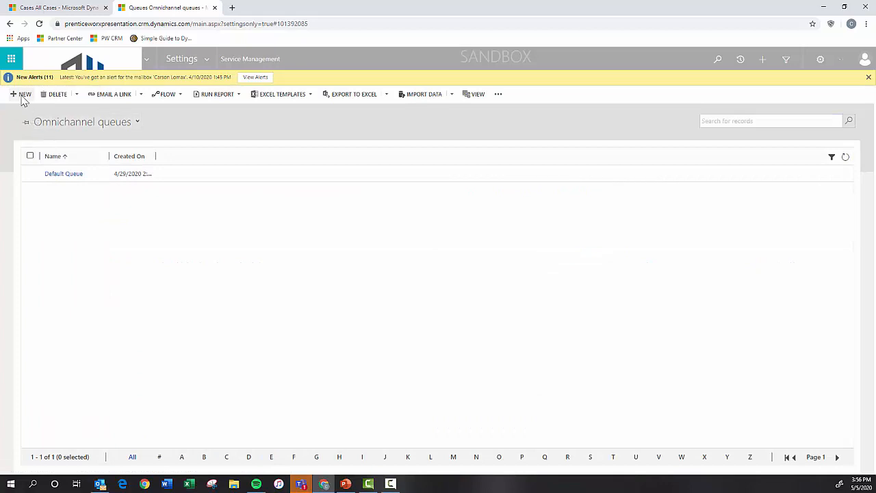
Start a new queue and name it 'Cases from Utah Jazz'
left_click(22, 93)
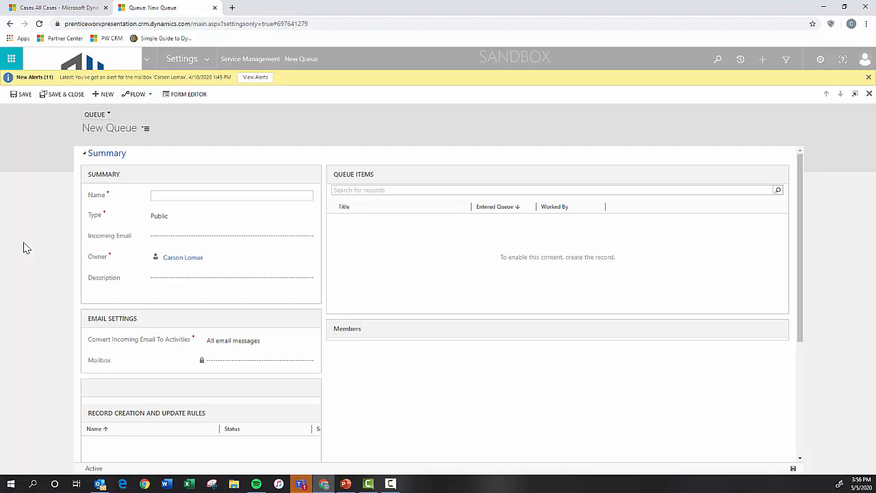
left_click(231, 195)
type("Cases I")
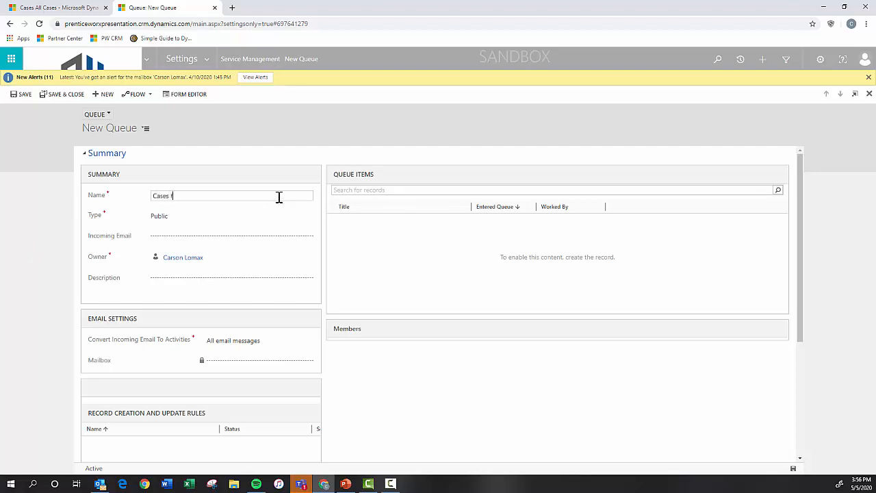
type("from Utah")
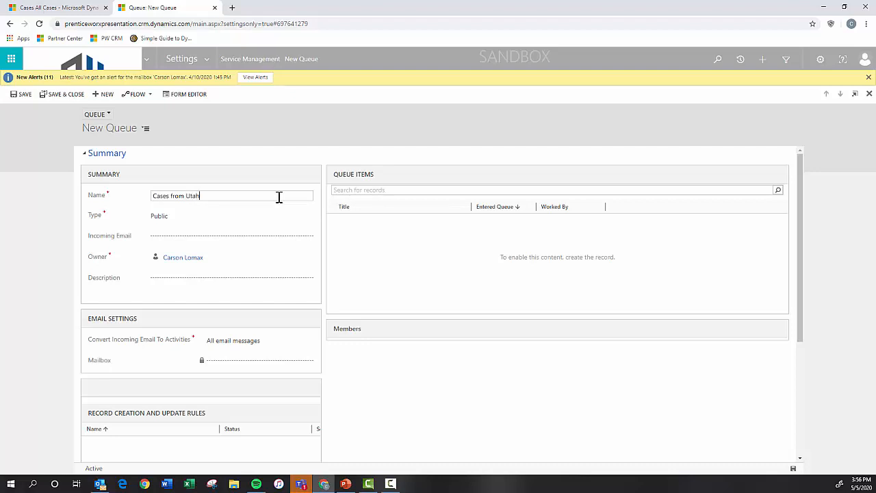
type("Jazz")
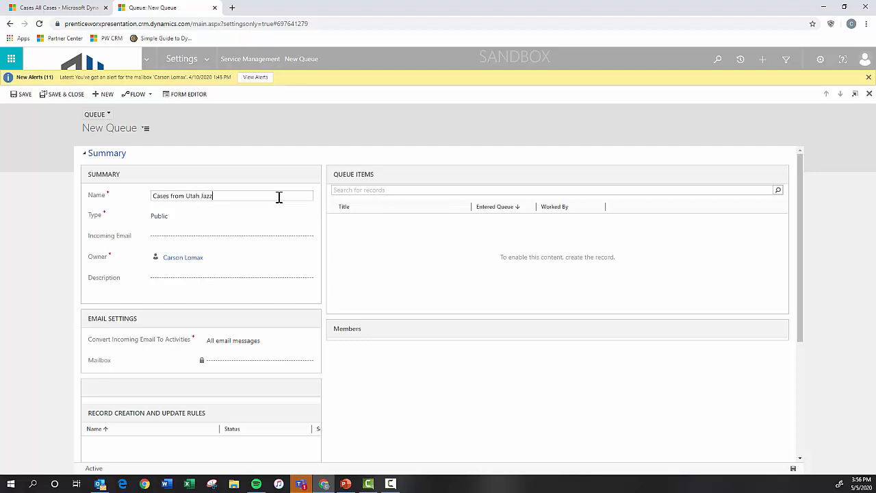
mouse_move(23, 94)
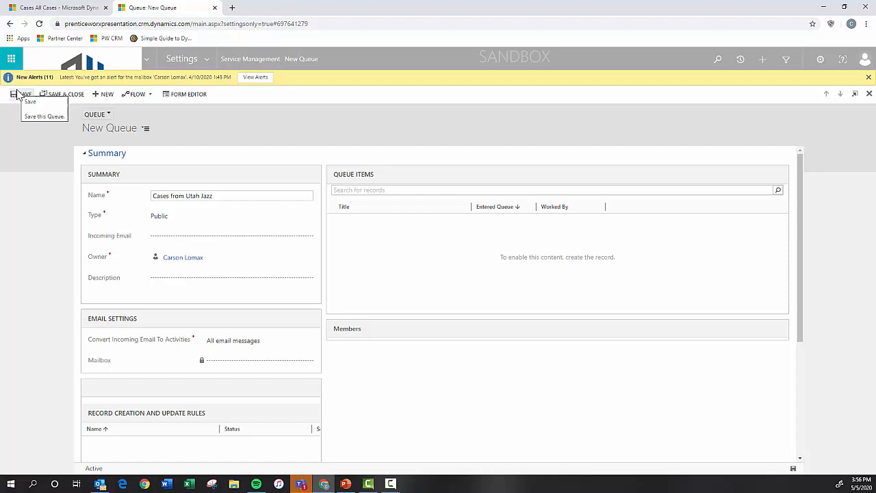
Save the queue and approve its primary email
left_click(25, 94)
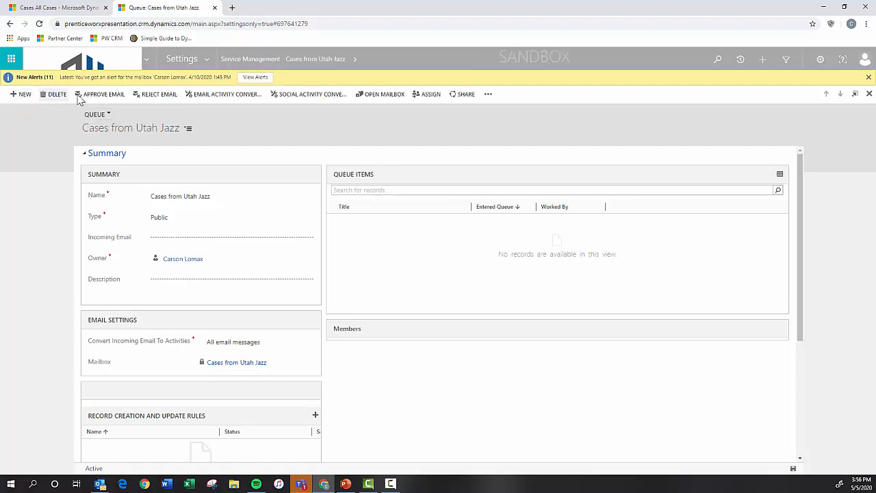
left_click(103, 93)
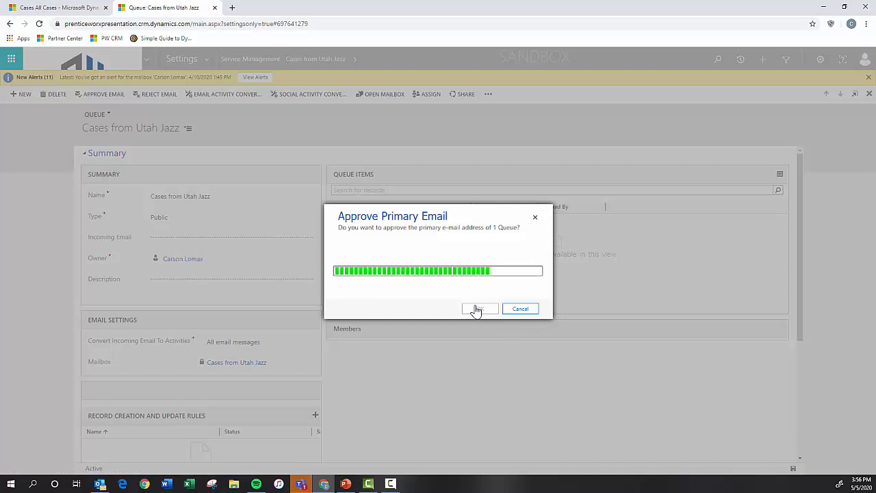
mouse_move(468, 311)
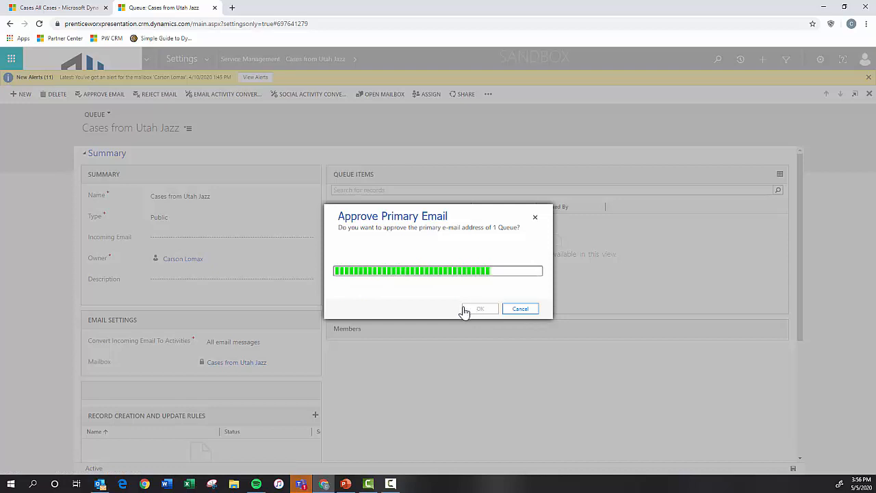
left_click(480, 308)
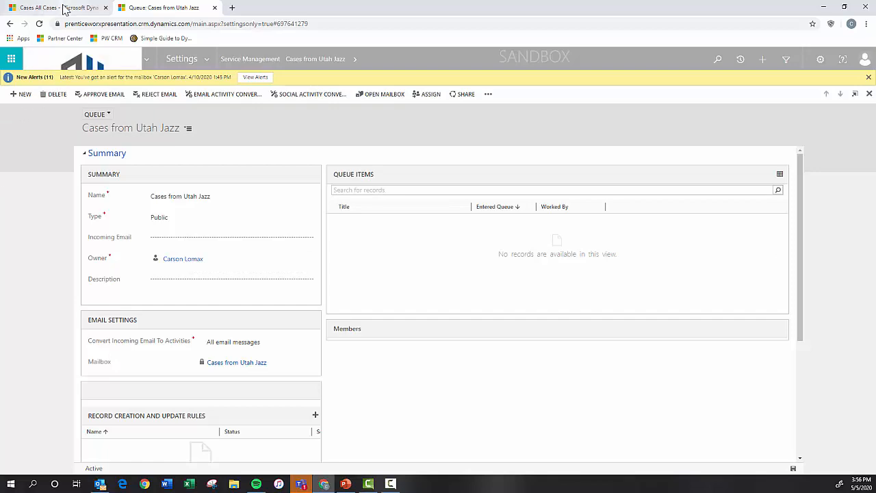
Create and save a case titled 'Wrong Season Tickets' with customer Utah Jazz
left_click(55, 7)
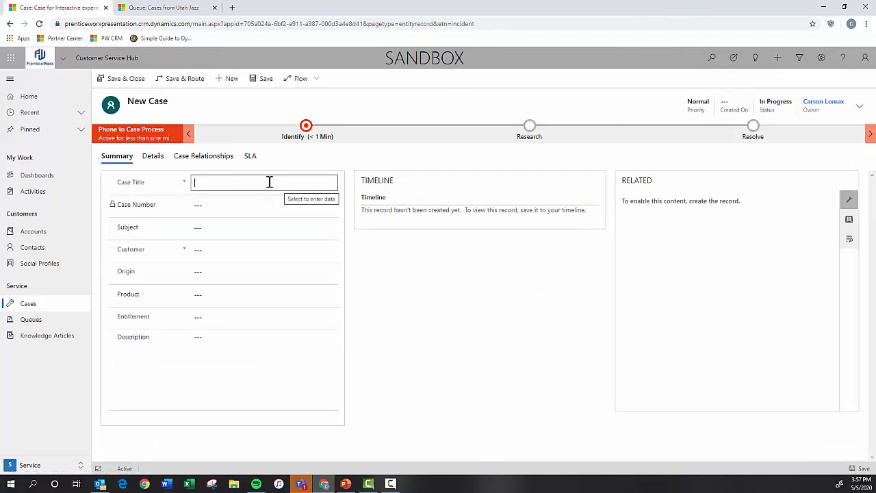
type("Wrong")
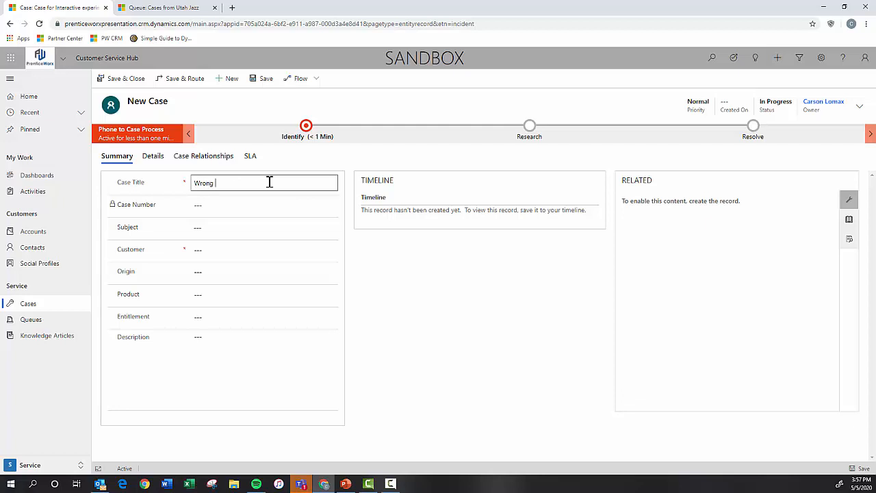
type("Season Tickets")
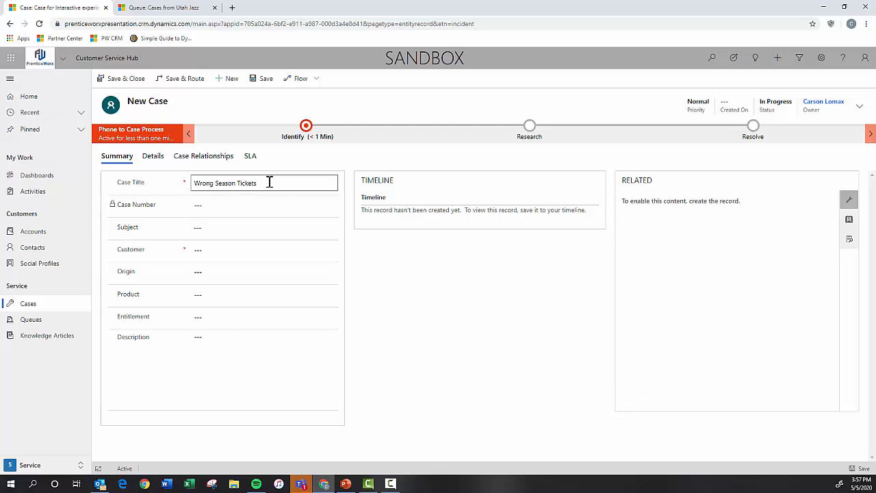
left_click(264, 249)
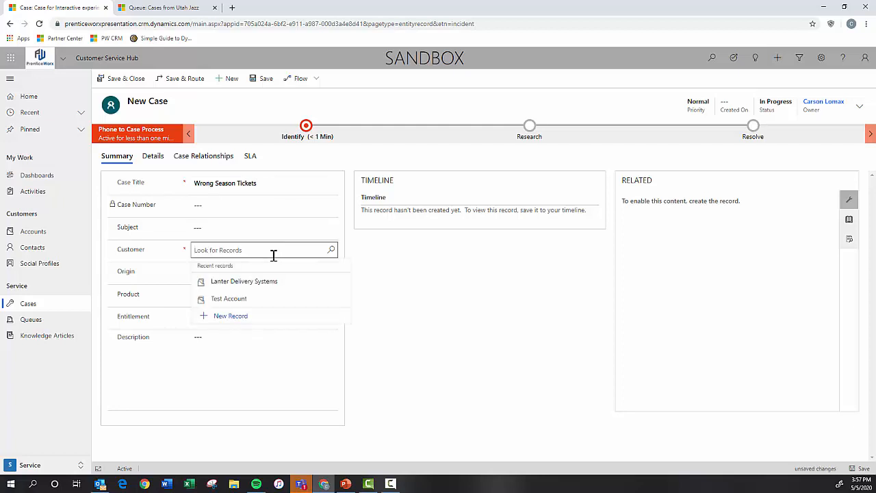
type("Utah J")
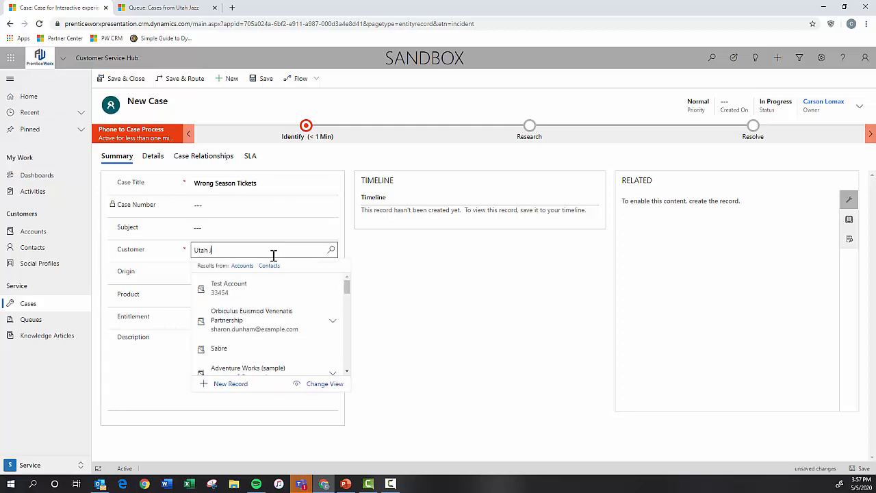
type("Jazz")
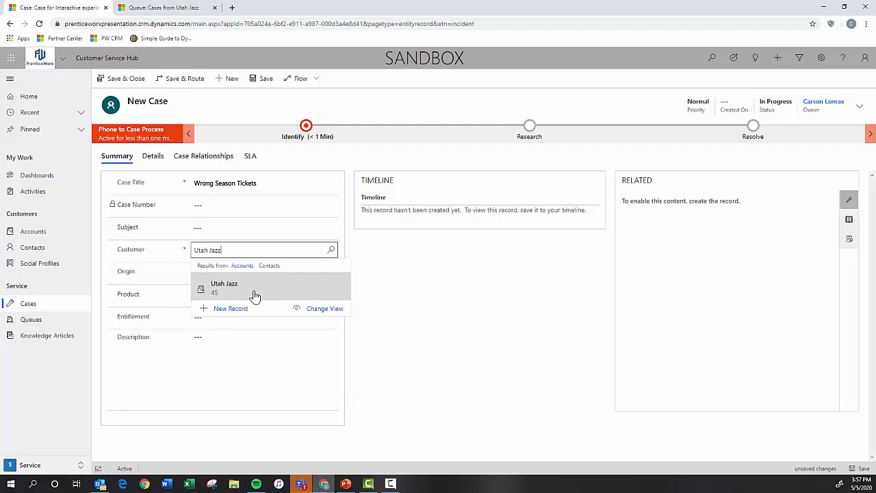
left_click(224, 287)
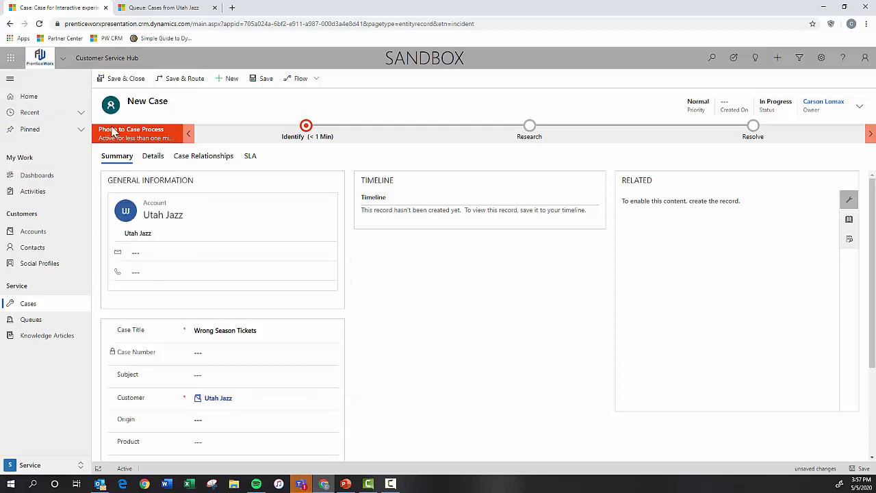
mouse_move(857, 471)
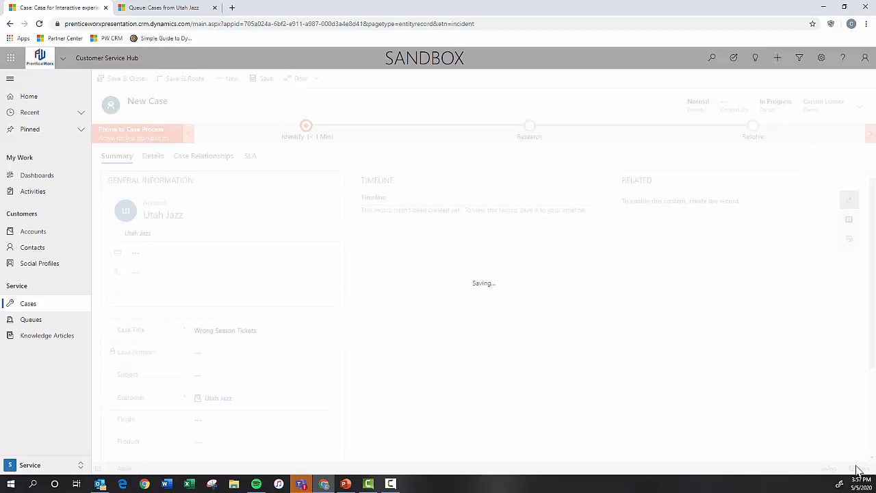
left_click(266, 78)
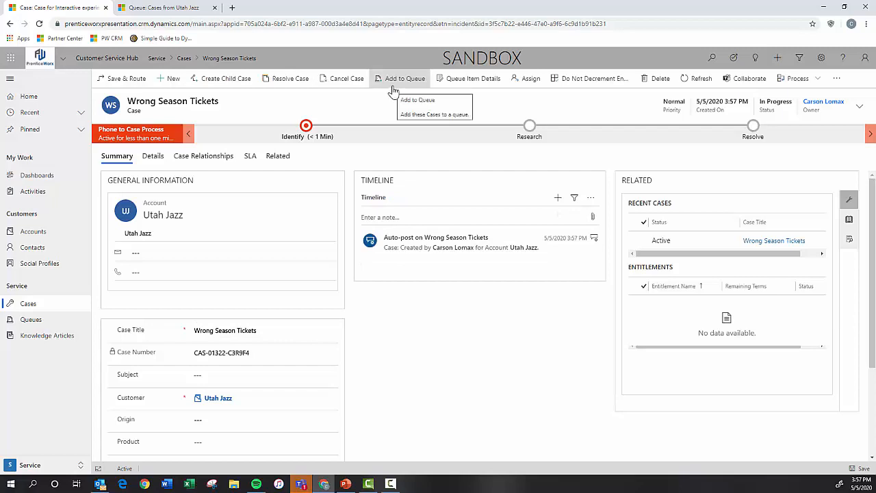
Add the Wrong Season Tickets case to the Cases from Utah Jazz queue
left_click(434, 114)
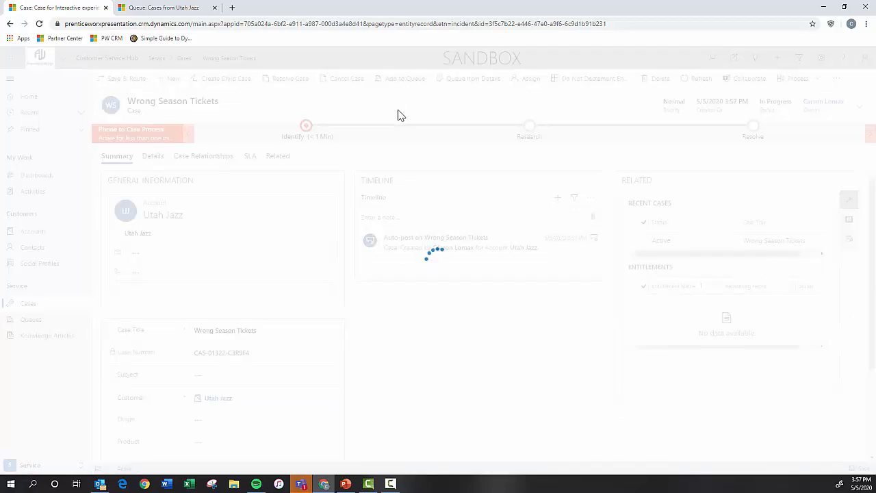
left_click(404, 78)
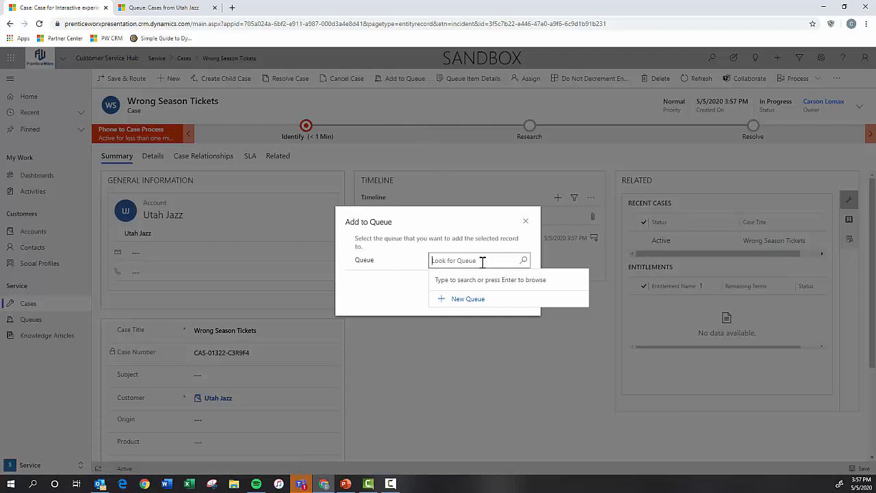
type("Cases from")
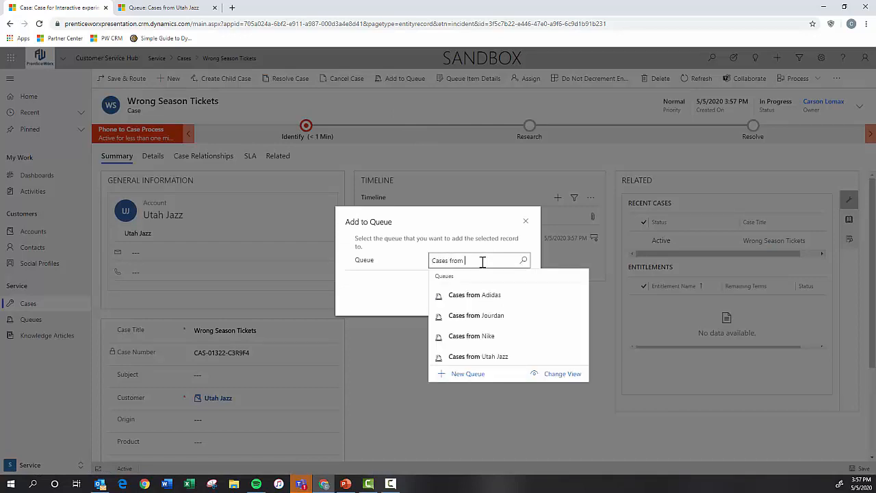
type("Utah Jazz")
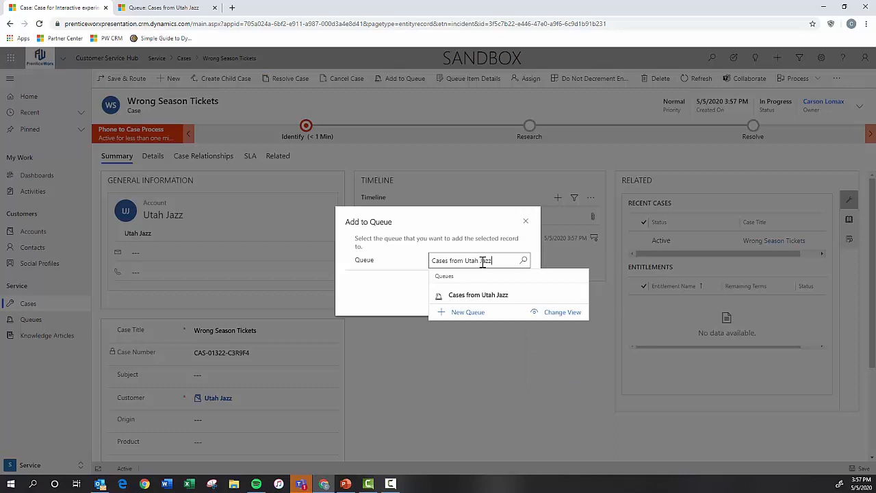
left_click(477, 295)
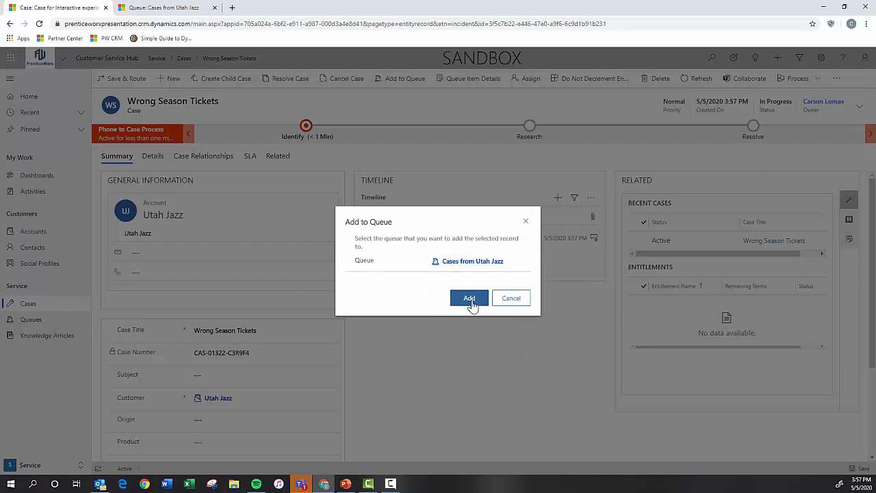
left_click(468, 298)
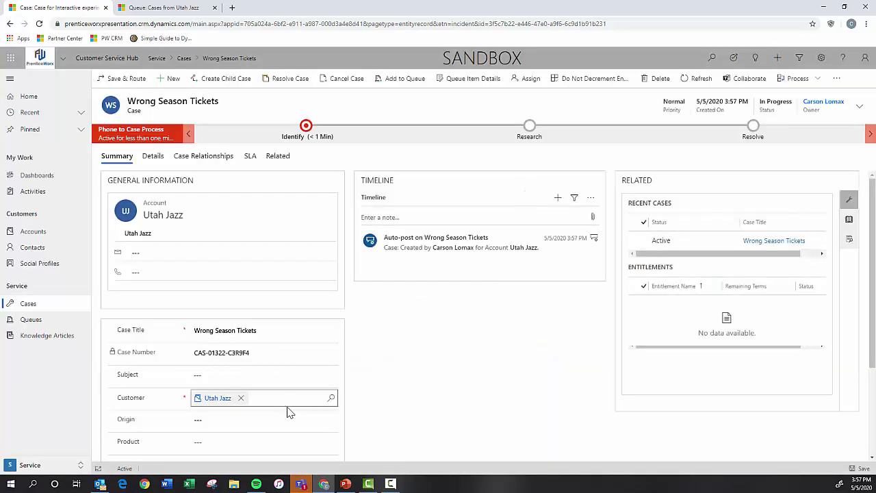
left_click(31, 320)
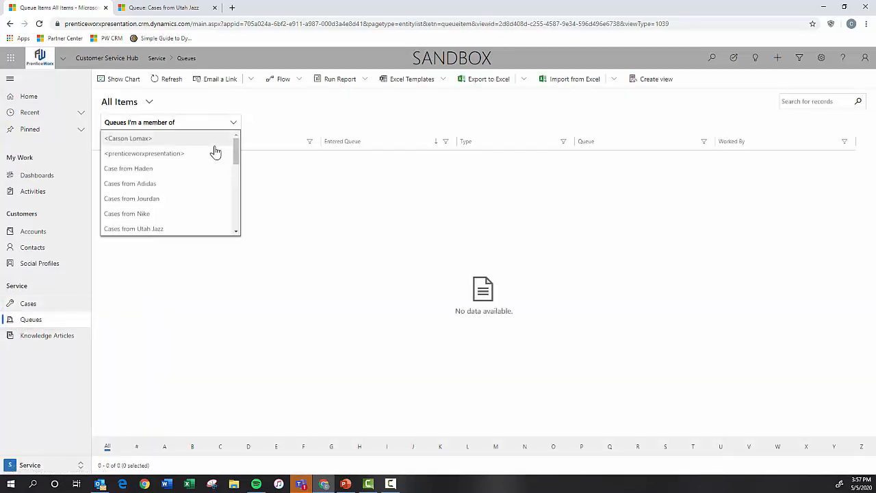
Show the Cases from Utah Jazz queue items, then return to the Cases list
left_click(134, 228)
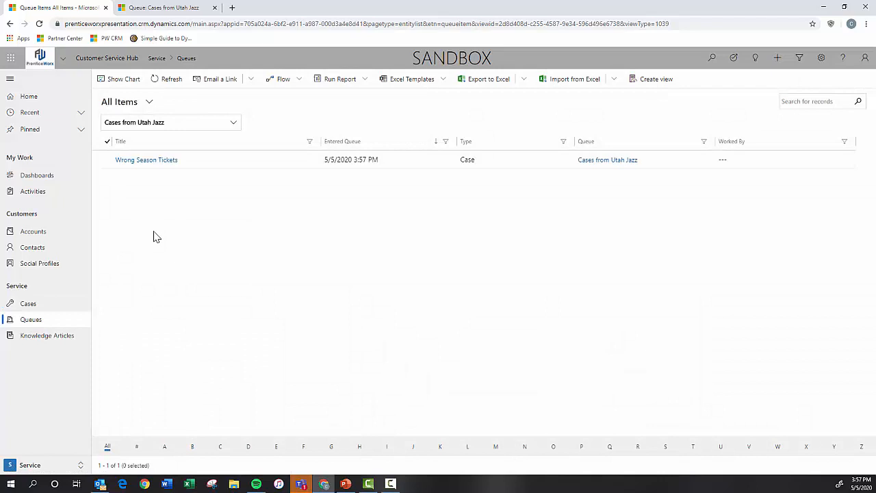
mouse_move(146, 182)
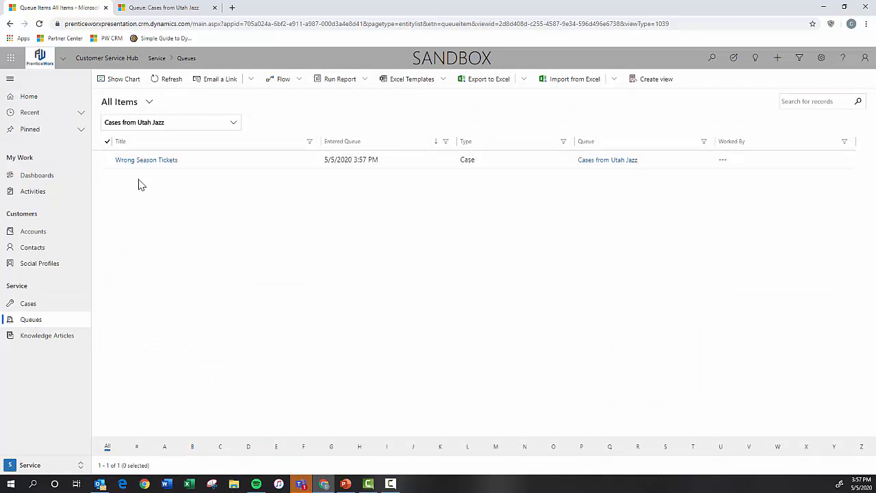
mouse_move(114, 246)
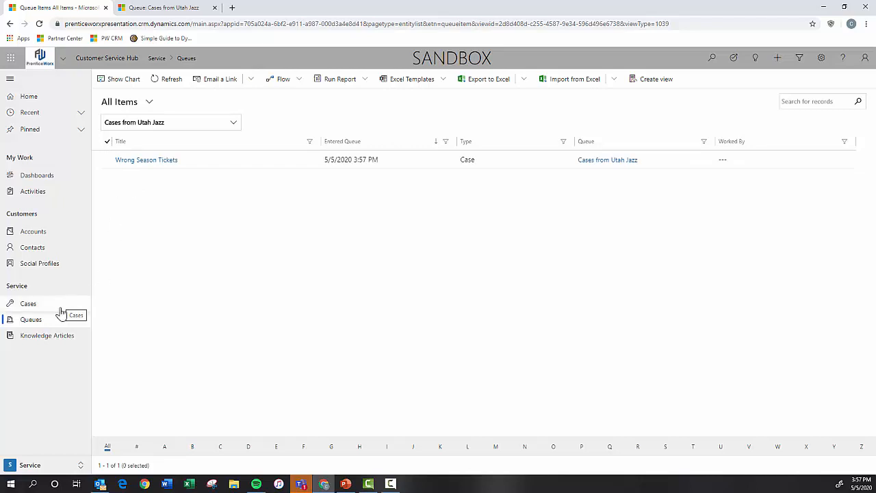
mouse_move(60, 308)
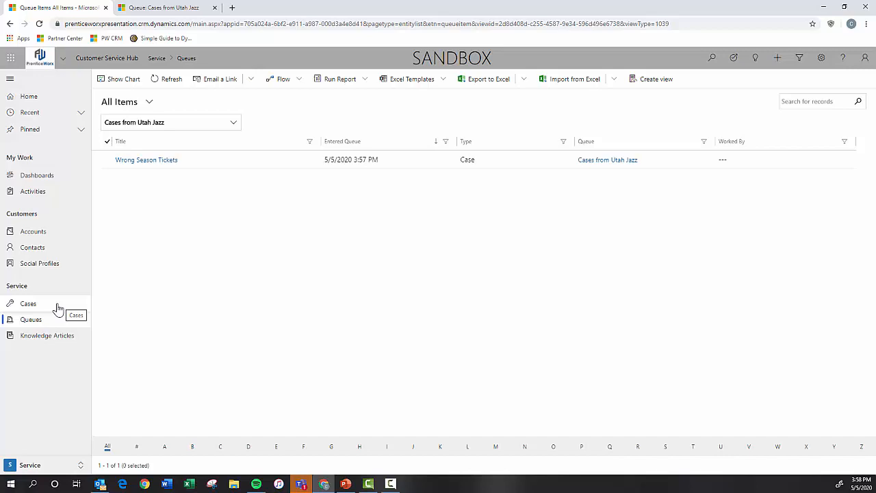
left_click(28, 303)
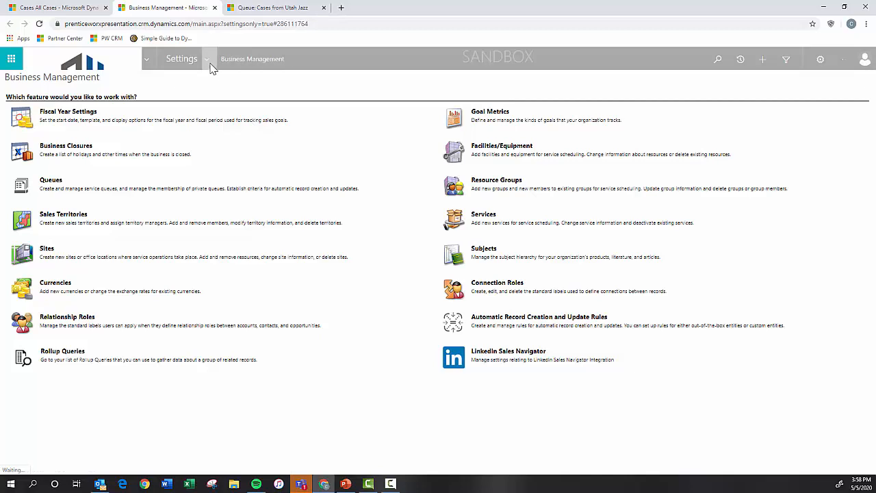
Go to Service Management's Routing Rule Sets to start a new set
left_click(206, 58)
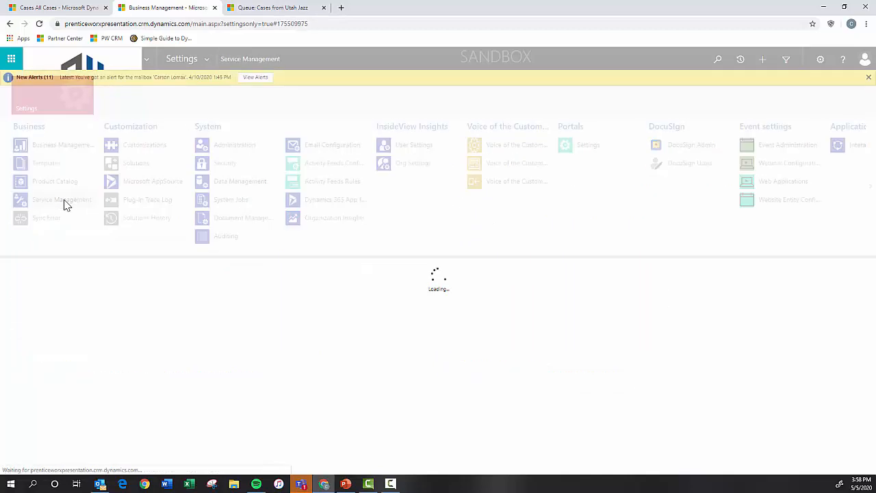
left_click(61, 199)
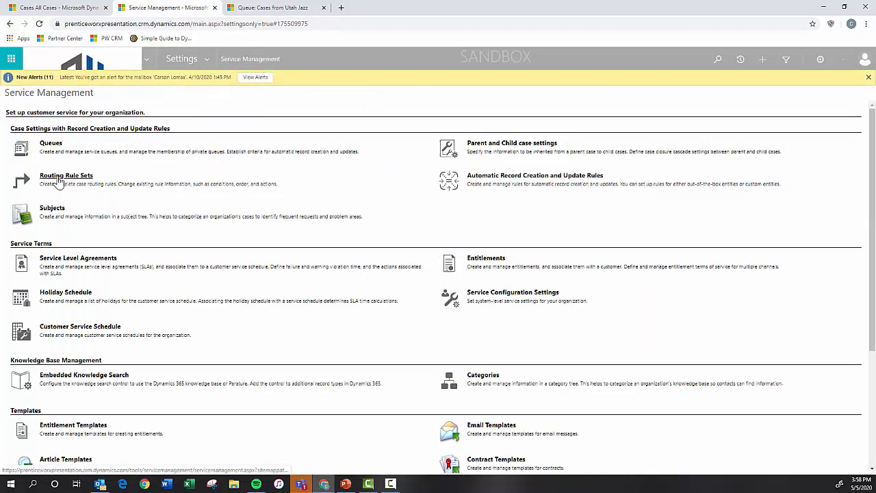
left_click(65, 176)
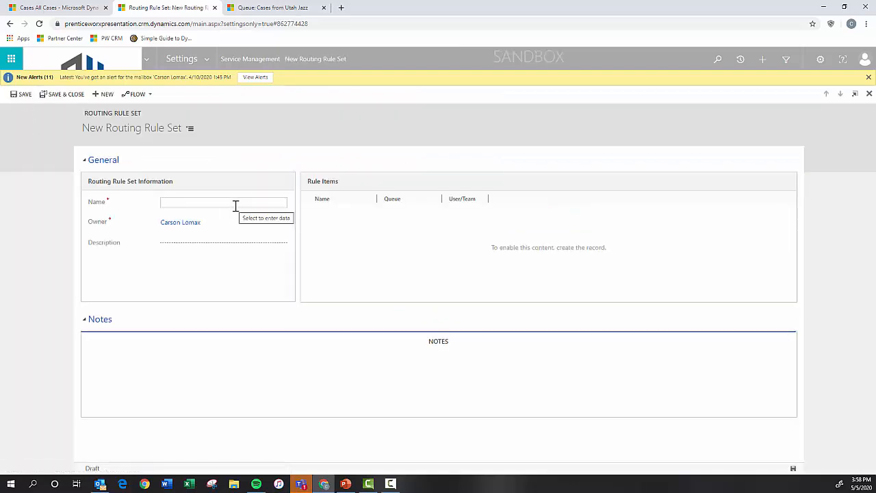
Name the routing rule set 'Cases from Utah Jazz', save it, and add a rule item
type("Ca")
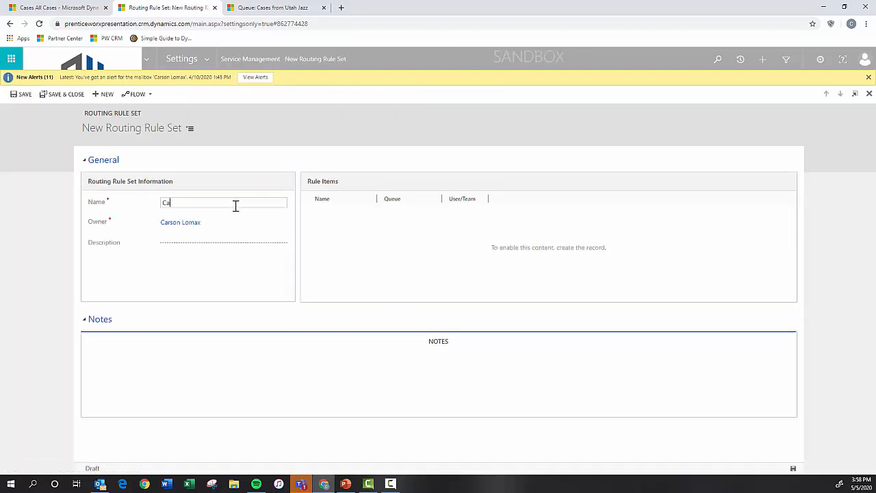
type("ases from U")
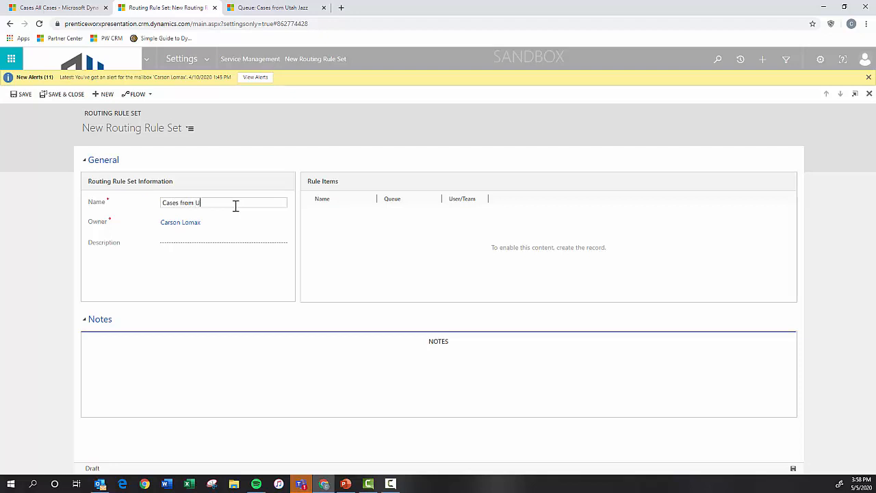
type("tah Jazz")
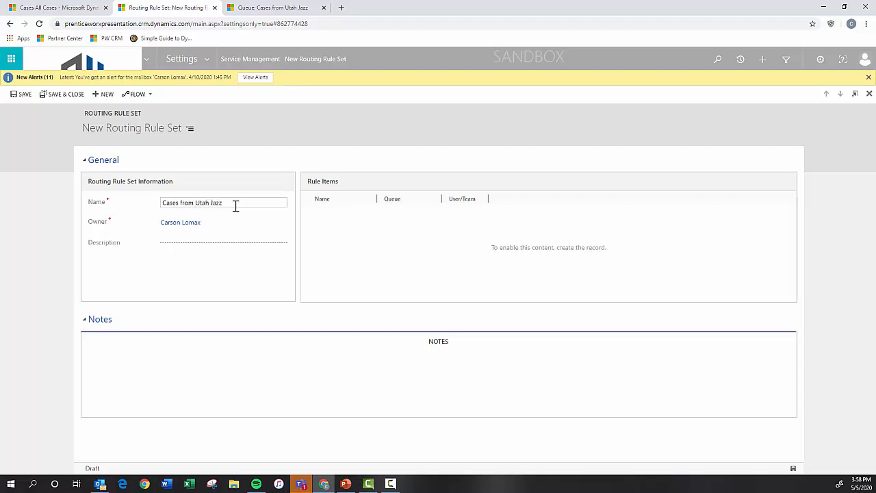
left_click(24, 94)
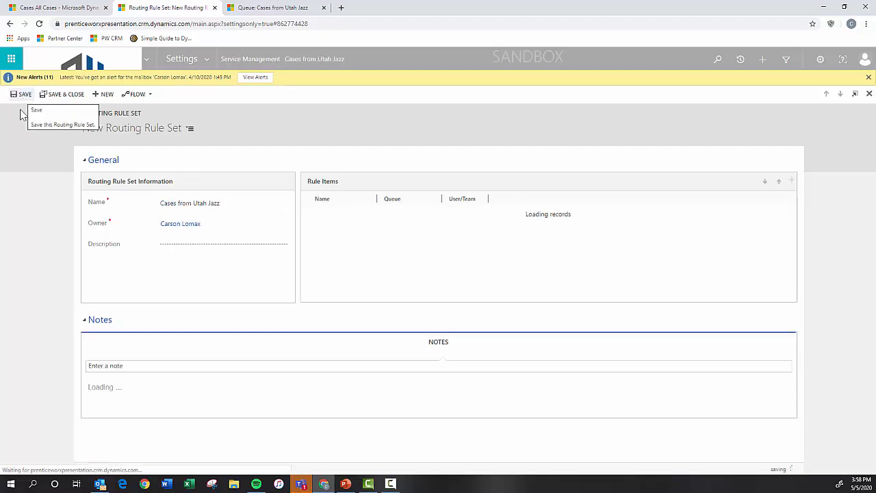
left_click(37, 110)
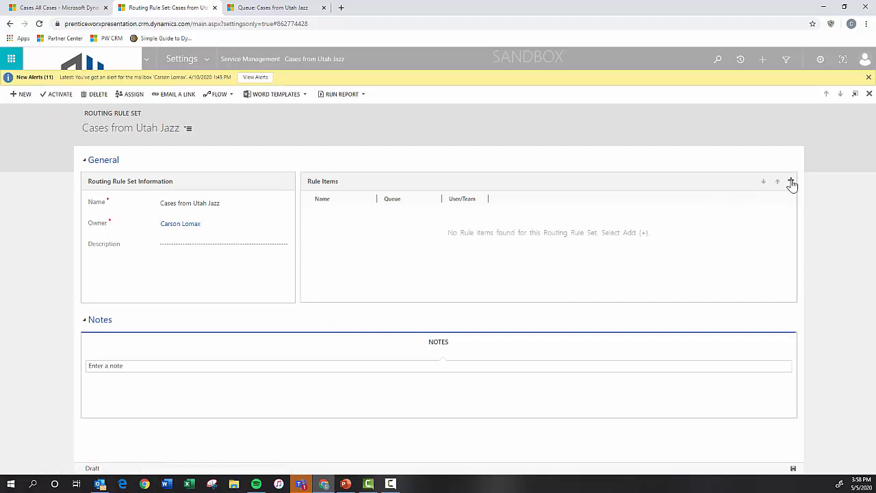
left_click(791, 181)
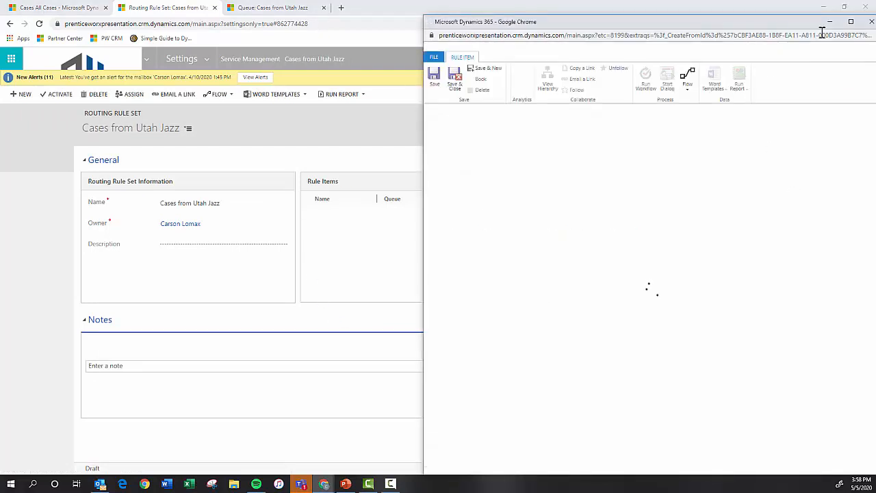
Maximize the rule item window and name the item 'Cases from Utah Jazz'
left_click(851, 22)
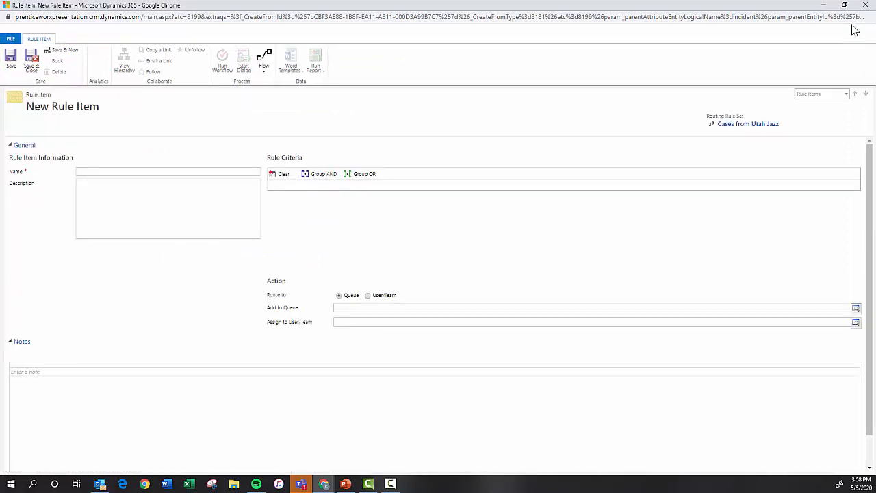
mouse_move(260, 139)
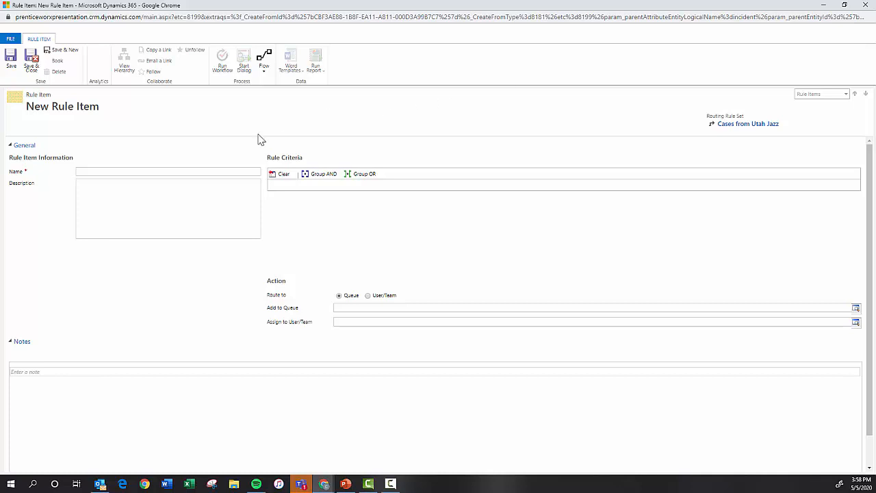
left_click(168, 171)
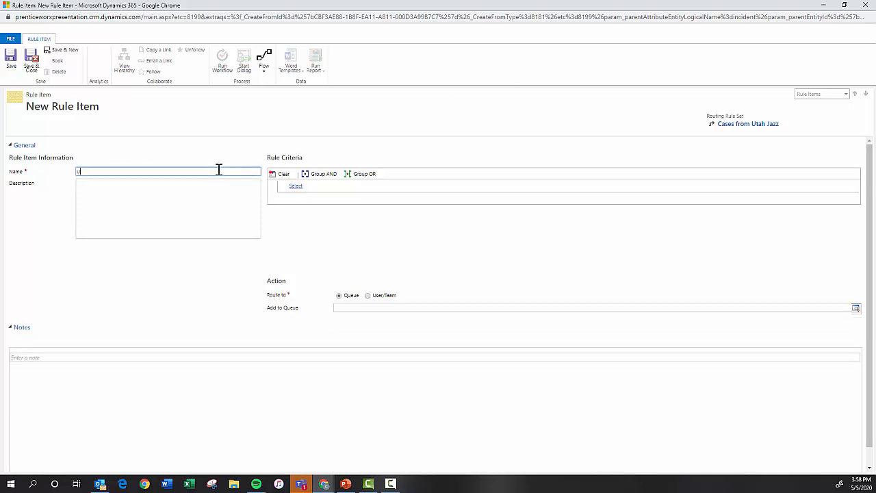
type("Cases fro")
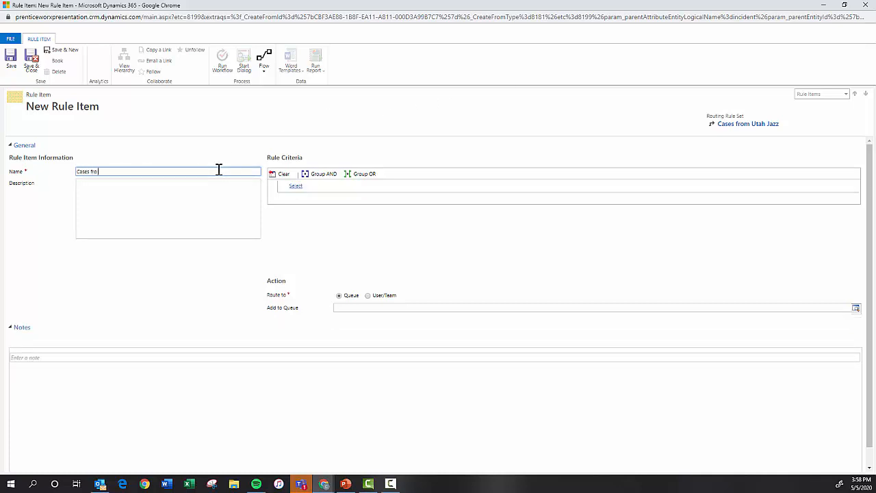
type("Cases from Utah Ja")
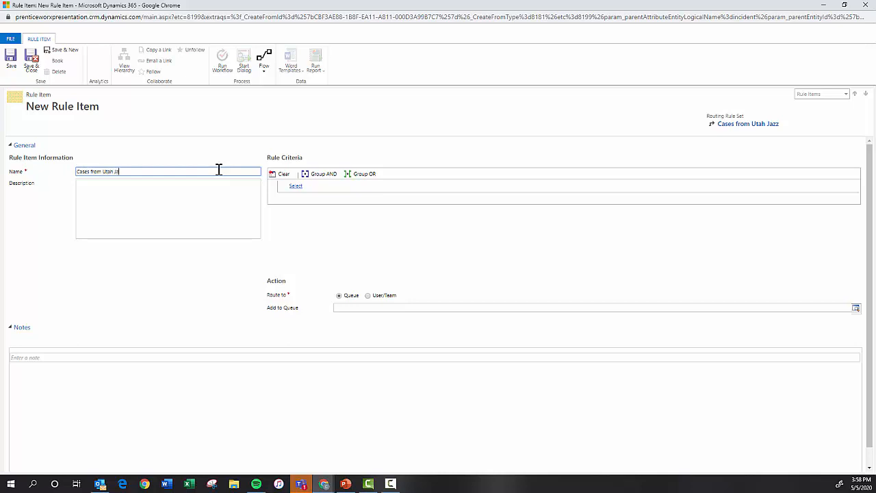
Add the criterion Customer equals Utah Jazz
left_click(295, 186)
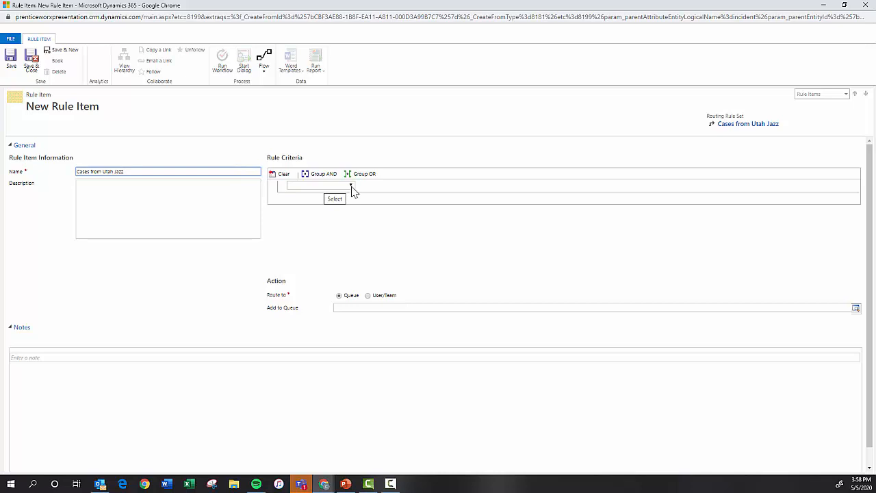
left_click(335, 198)
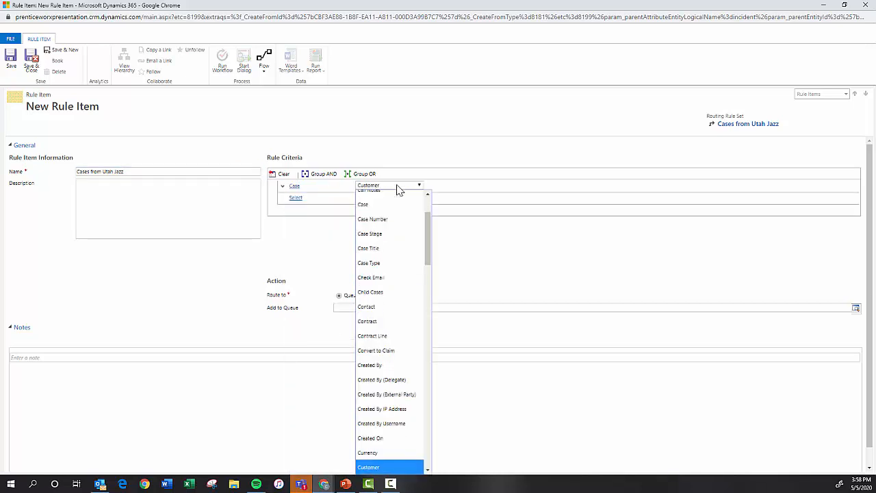
left_click(368, 466)
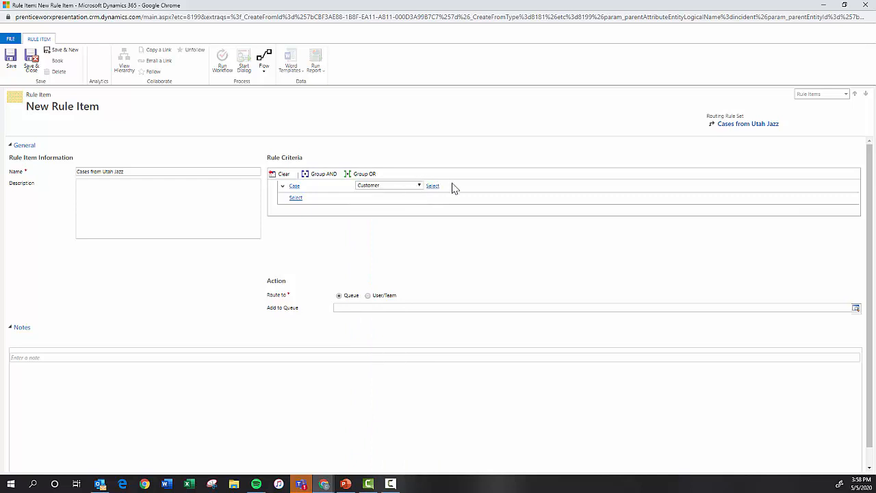
left_click(432, 185)
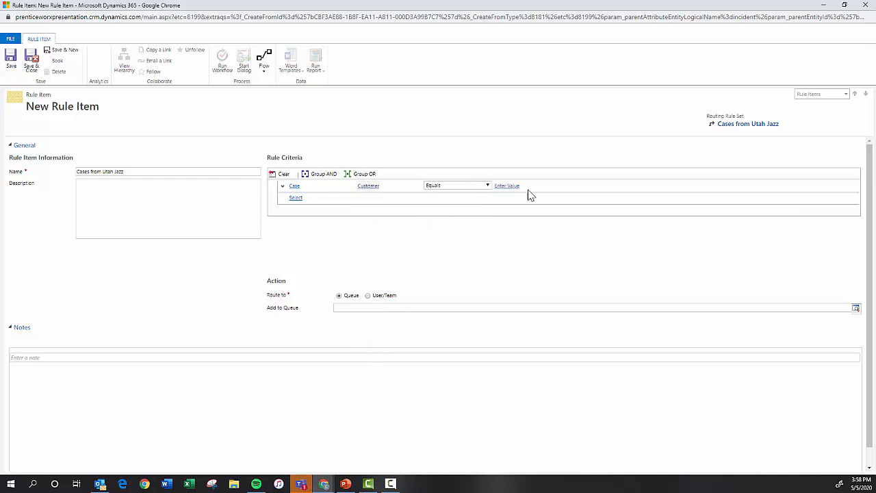
left_click(506, 185)
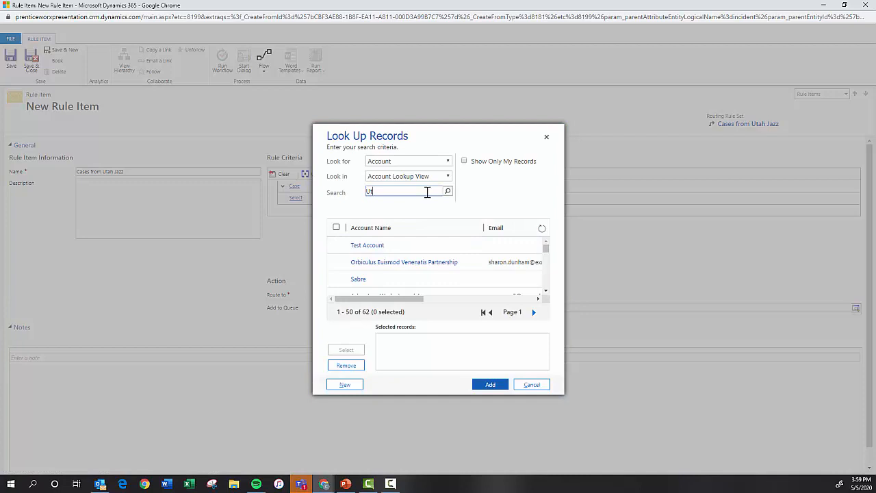
type("Utah Jazz")
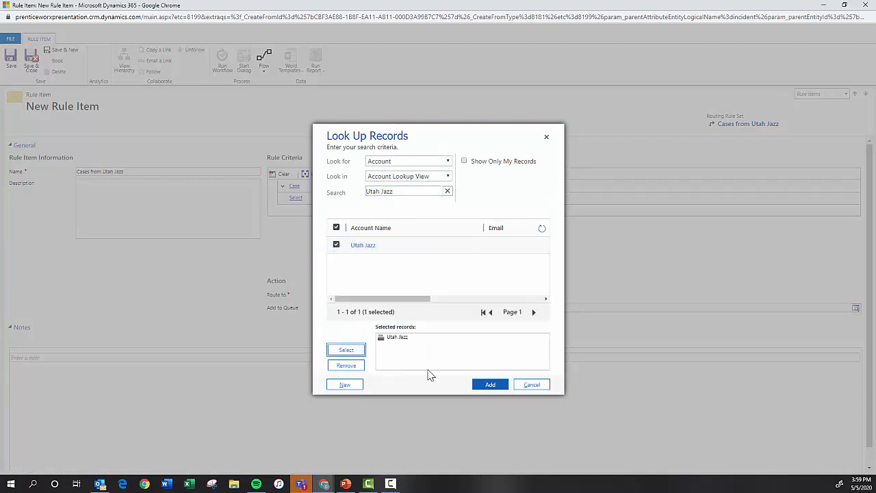
left_click(490, 384)
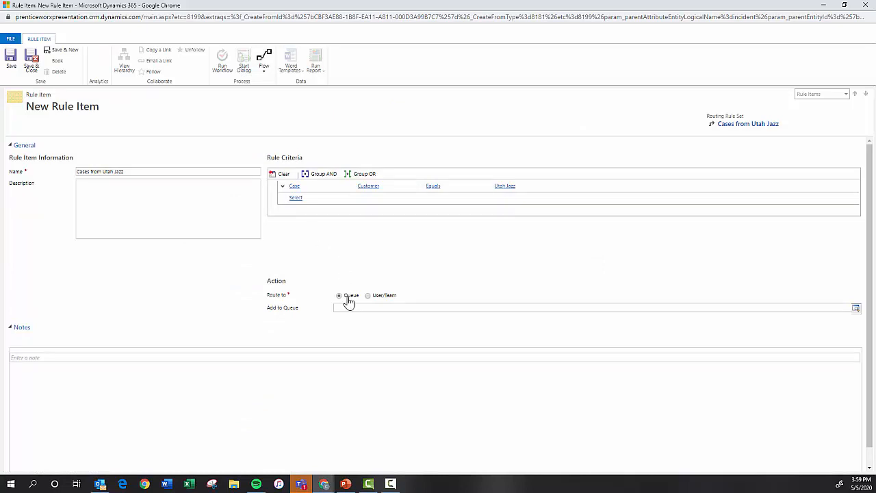
mouse_move(291, 298)
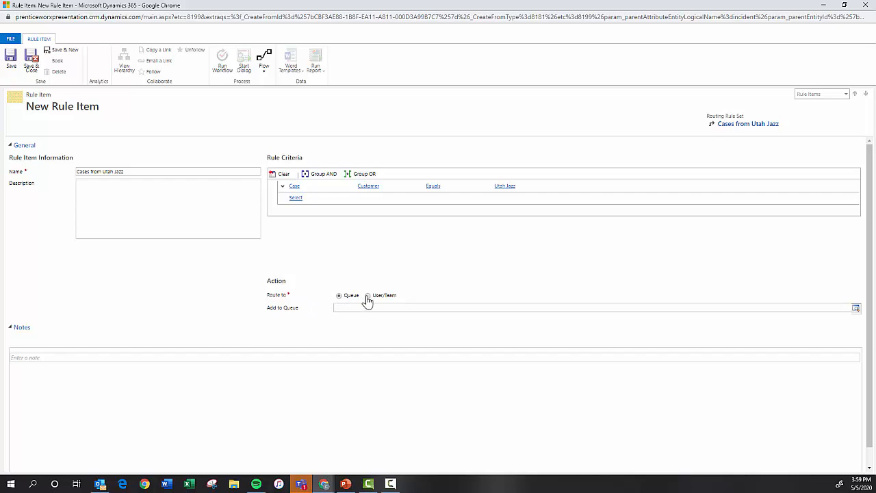
mouse_move(353, 323)
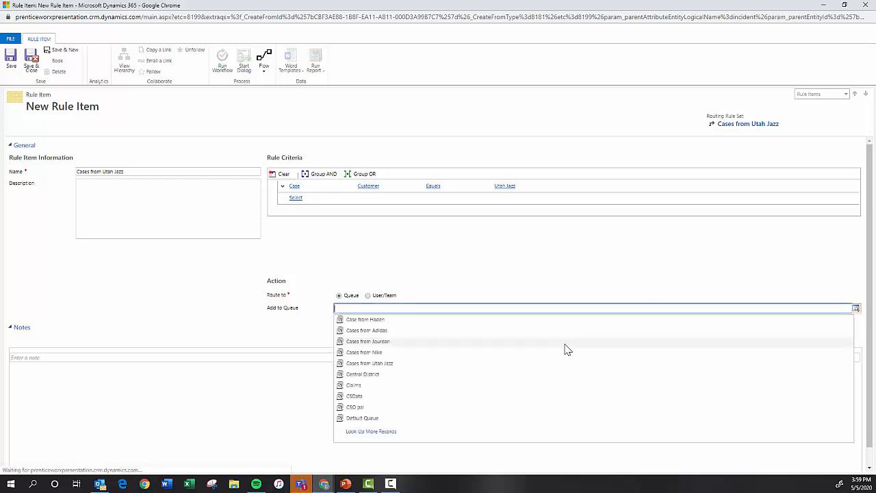
mouse_move(369, 363)
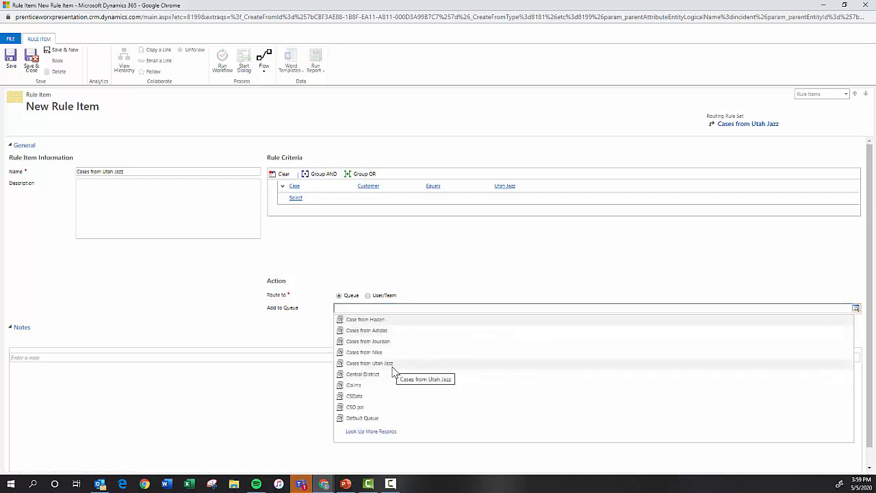
Route matching cases to the Cases from Utah Jazz queue and save-close the rule item
left_click(369, 362)
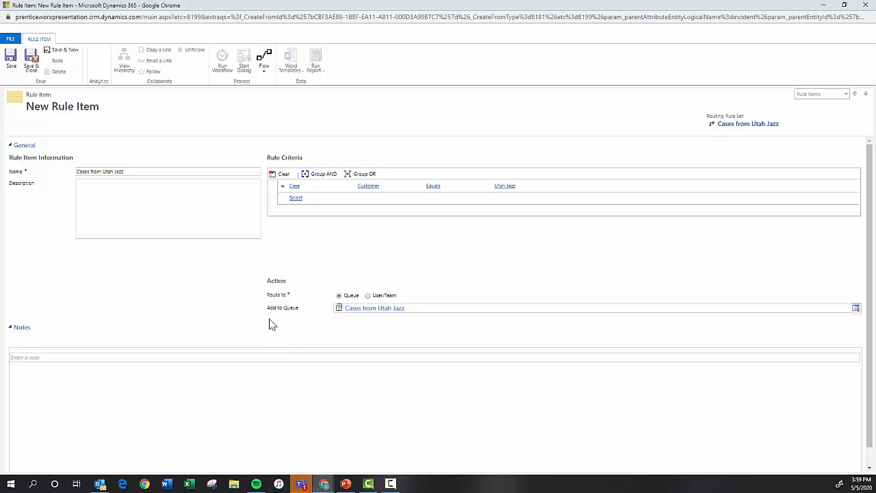
left_click(32, 60)
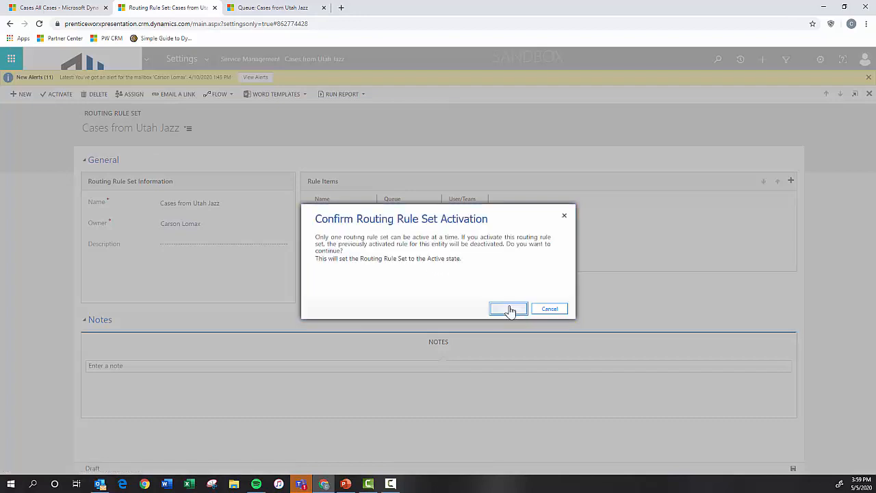
Confirm the routing rule set activation and return to the All Cases tab
left_click(508, 309)
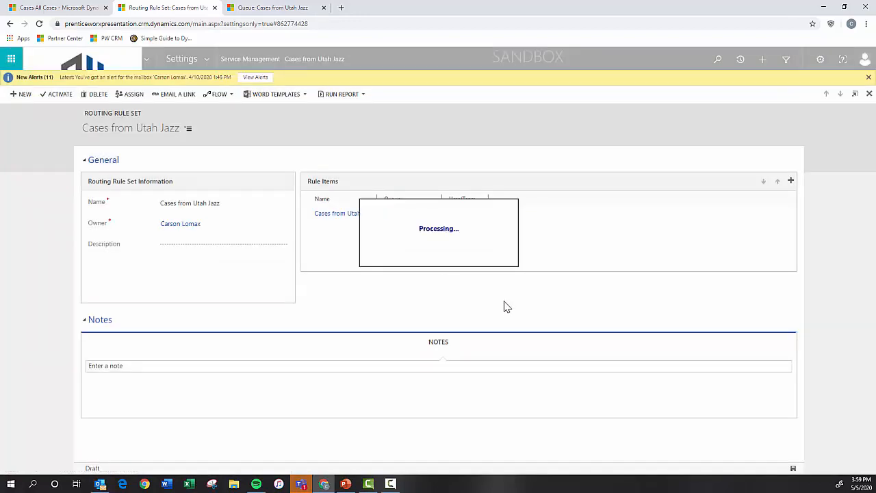
mouse_move(198, 231)
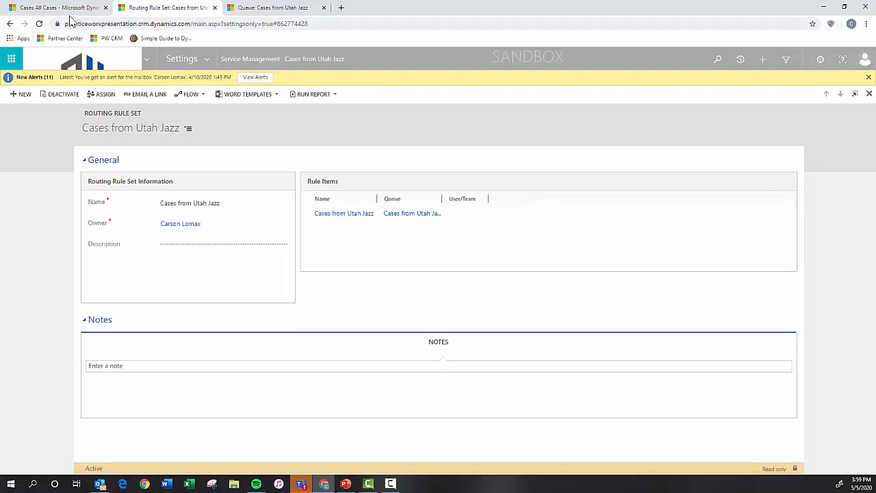
left_click(55, 7)
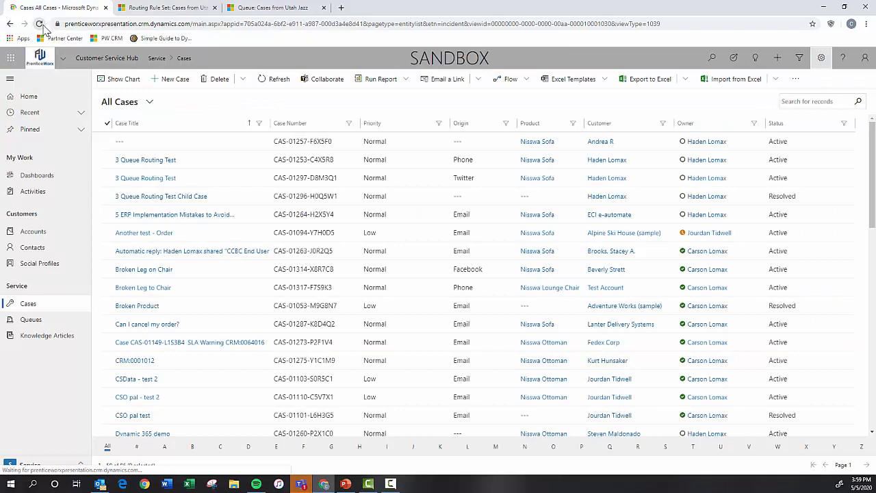
Refresh the cases list and start a new case titled 'Wrong Jersey'
left_click(40, 24)
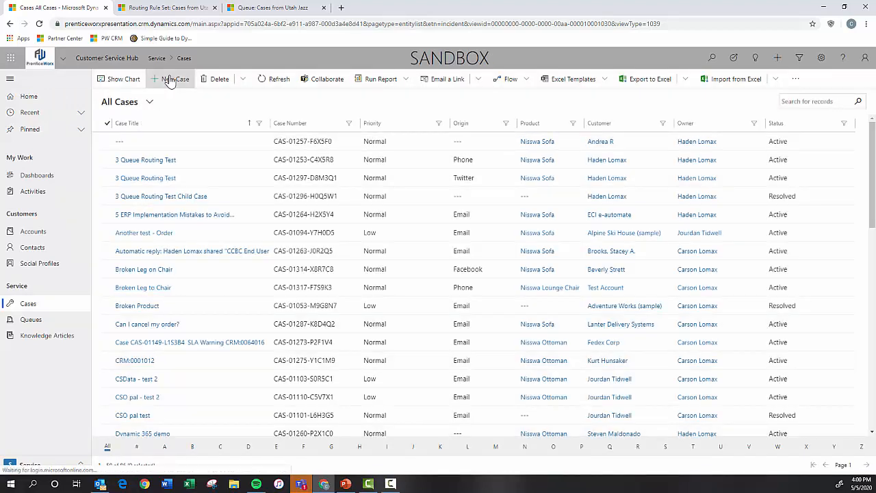
left_click(170, 78)
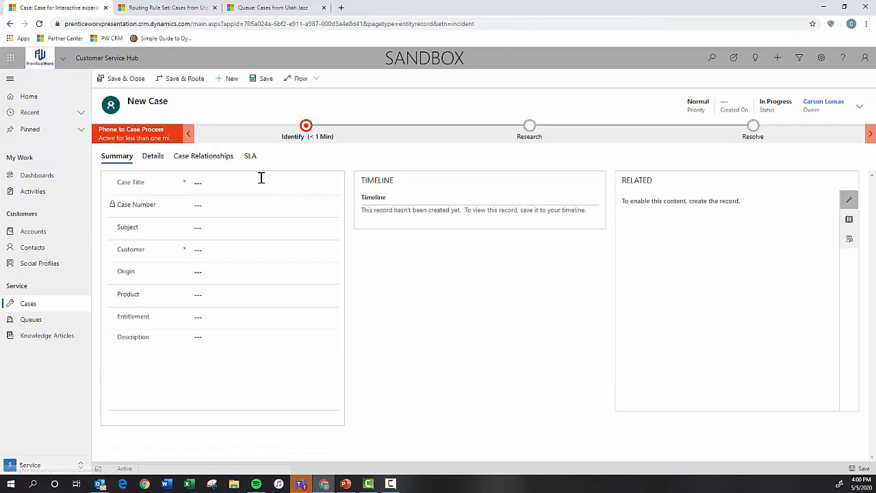
left_click(264, 182)
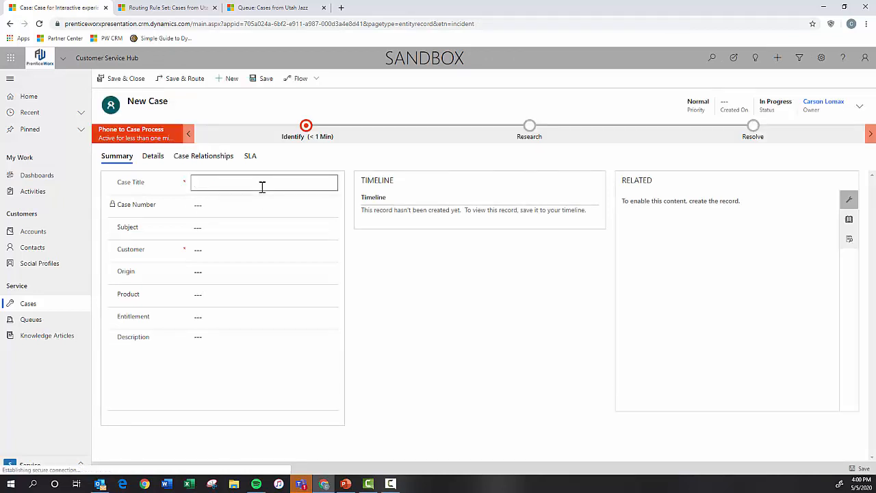
type("Wrong .")
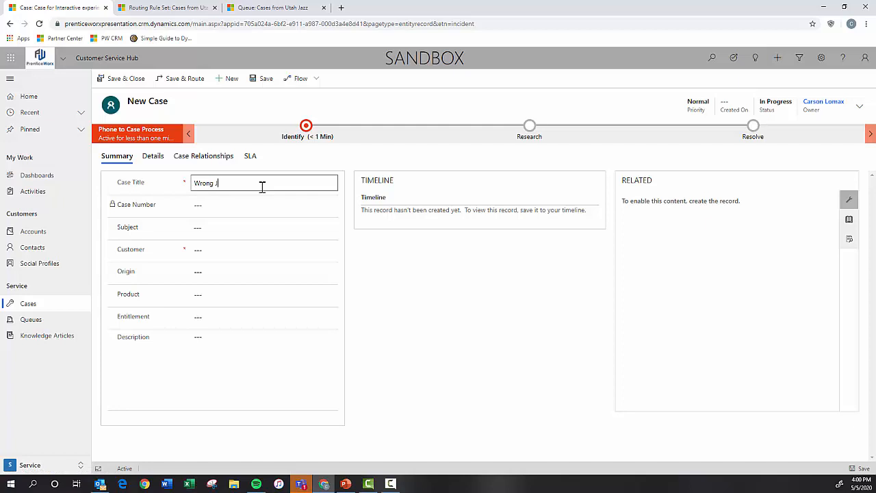
type("ersey")
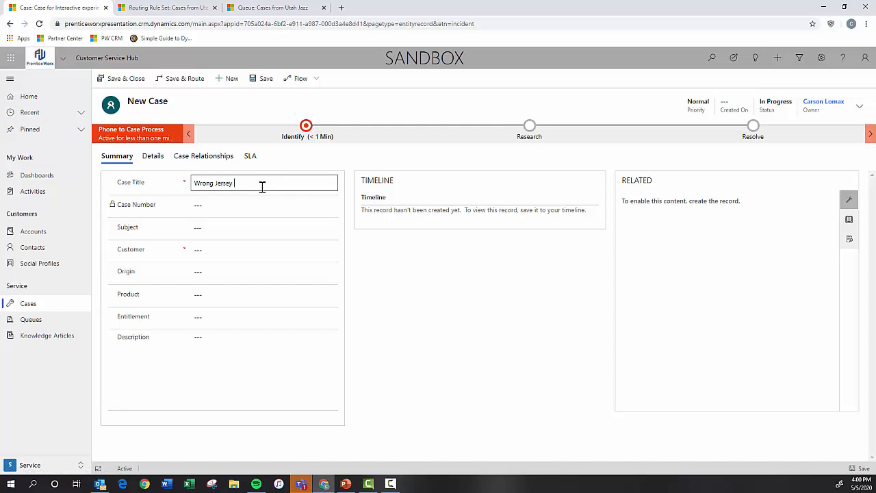
Set the case customer to Utah Jazz
left_click(264, 249)
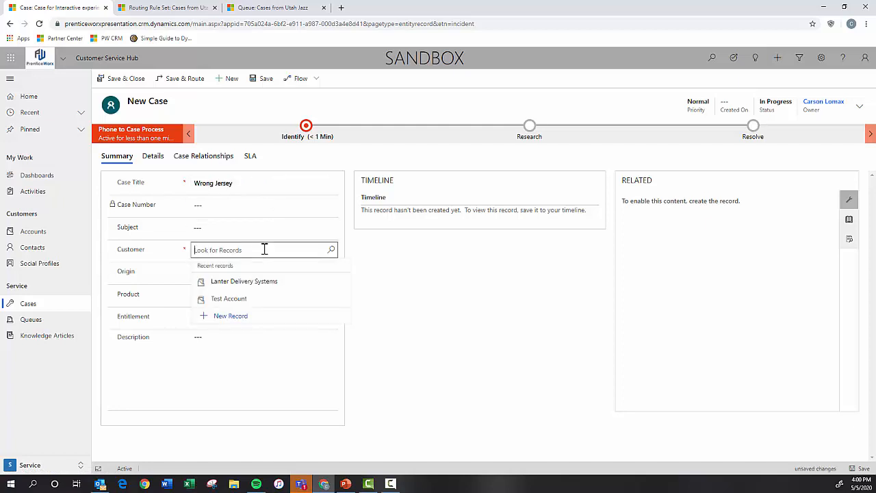
type("Utah Jazz")
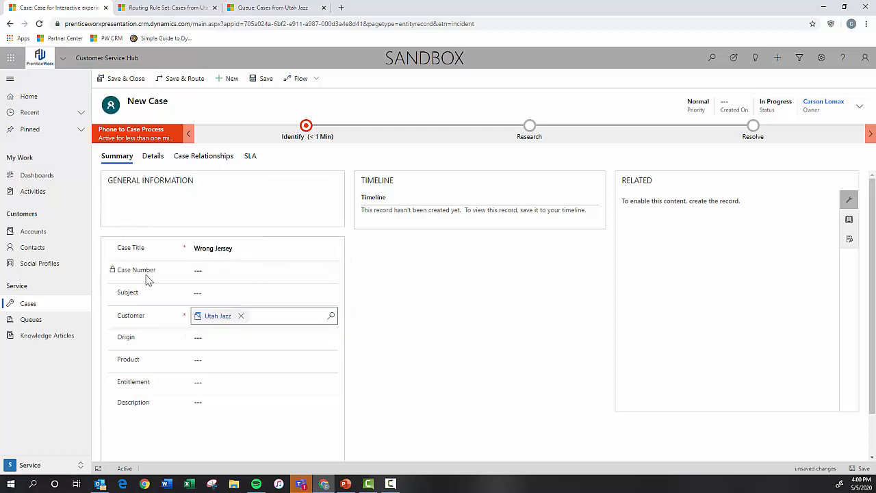
left_click(218, 316)
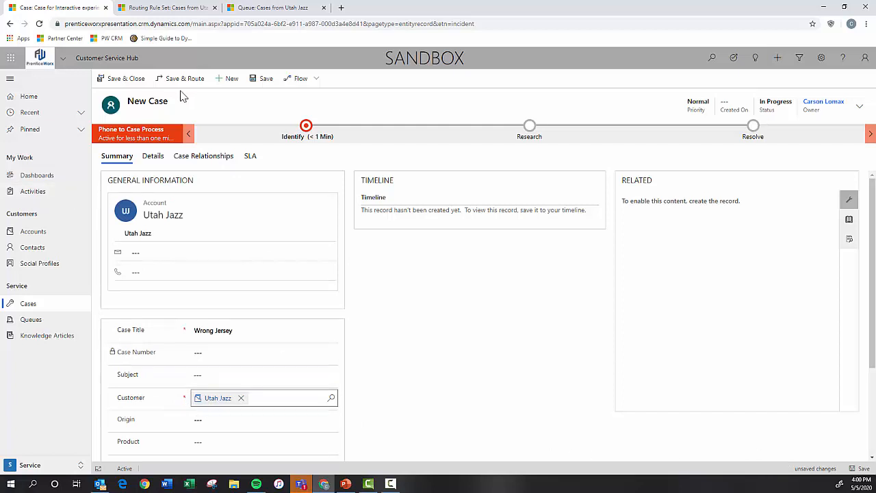
Save the Wrong Jersey case as CAS-01323-J7T2S9 and route it through the active rule set
left_click(266, 78)
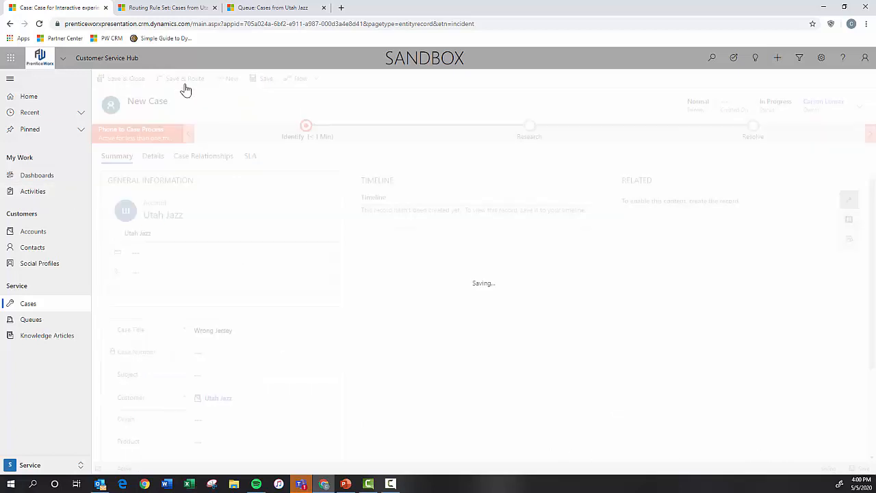
left_click(265, 78)
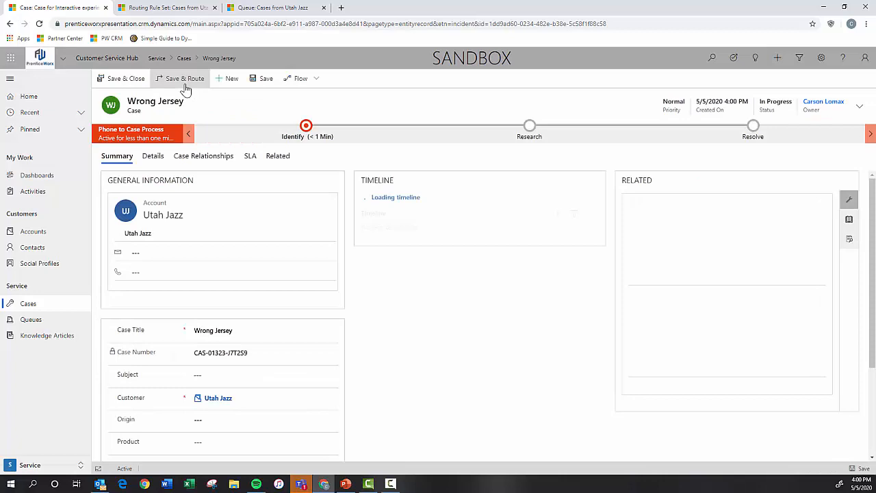
left_click(184, 78)
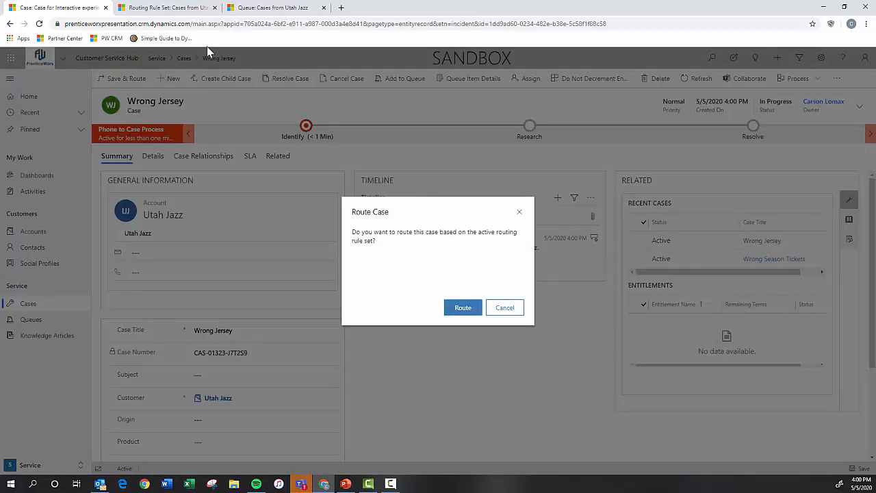
left_click(463, 306)
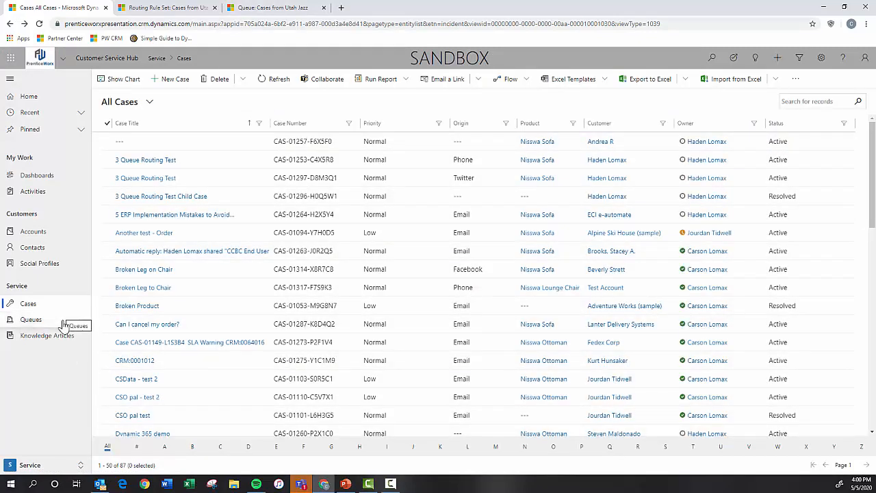
View the Cases from Utah Jazz queue, which lists Wrong Jersey and Wrong Season Tickets
left_click(31, 319)
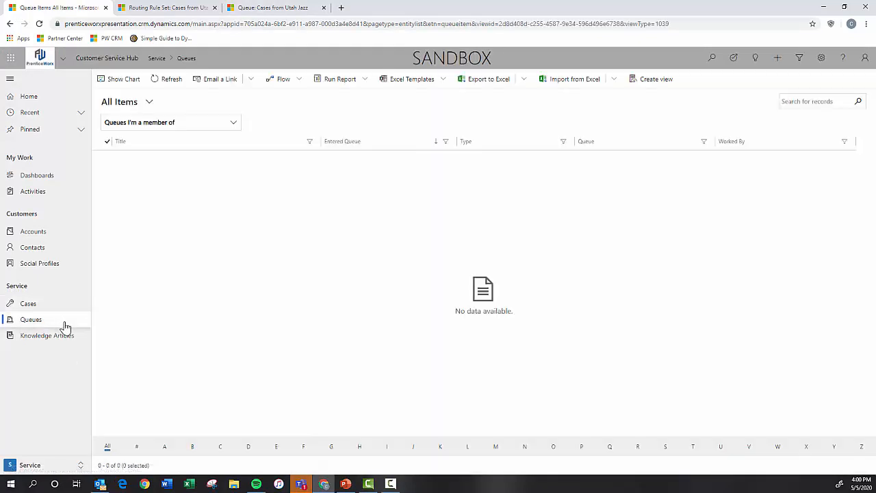
left_click(233, 122)
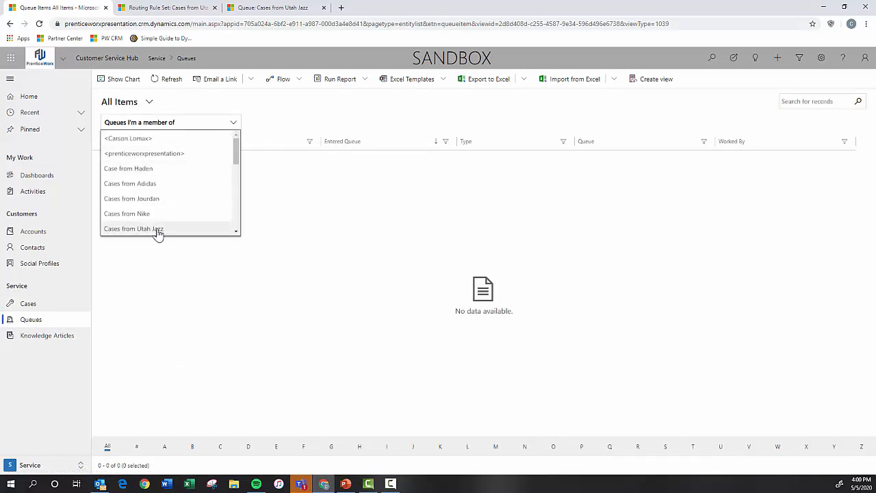
left_click(133, 228)
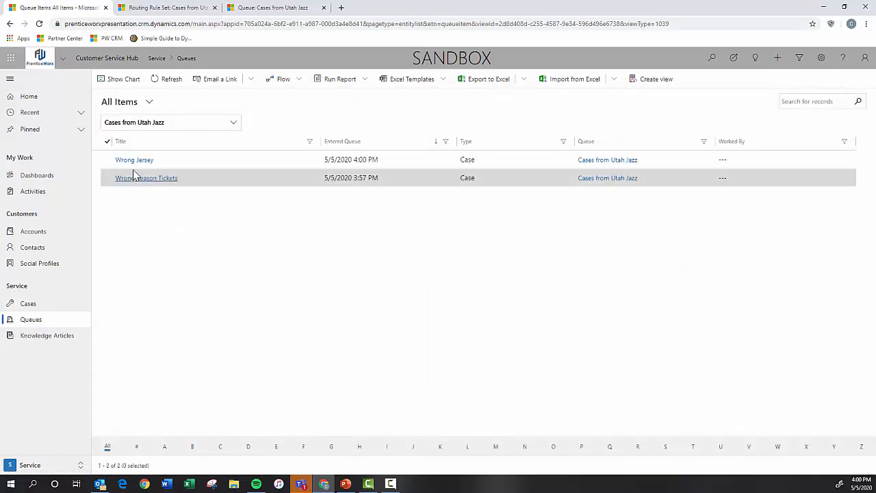
mouse_move(123, 259)
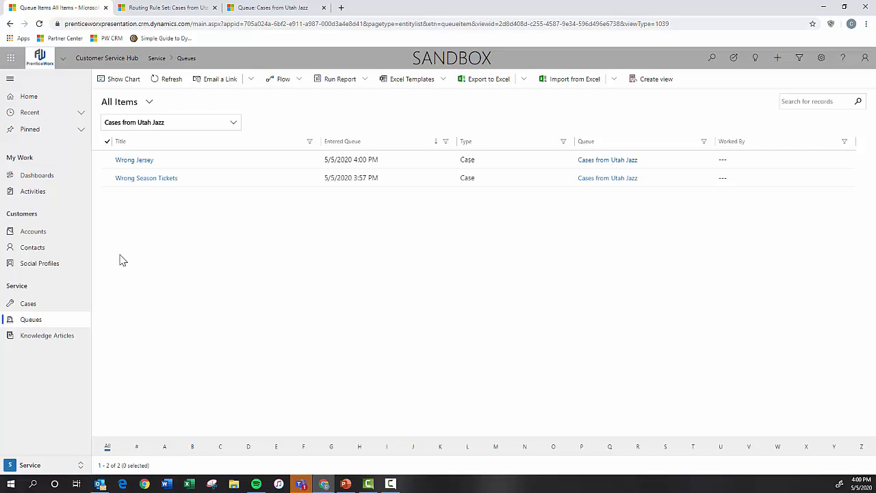